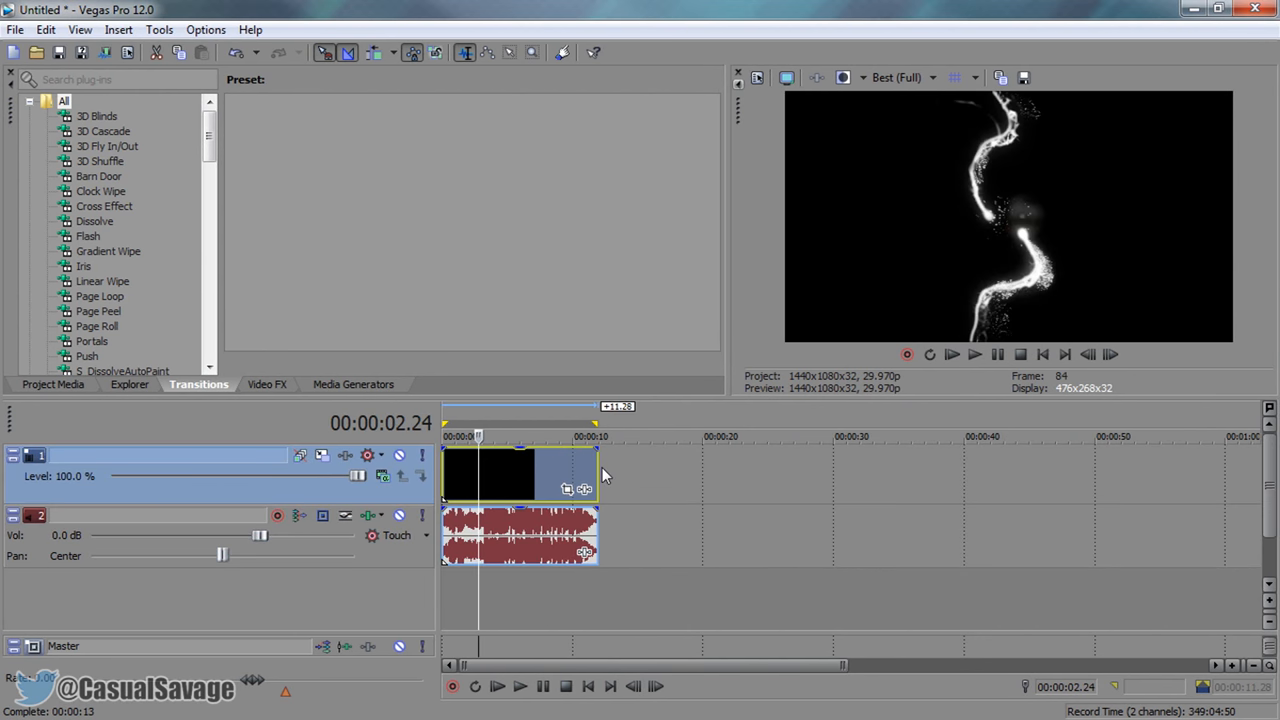
Step: Check and confirm the intro clip's properties from its context options
right_click(520, 476)
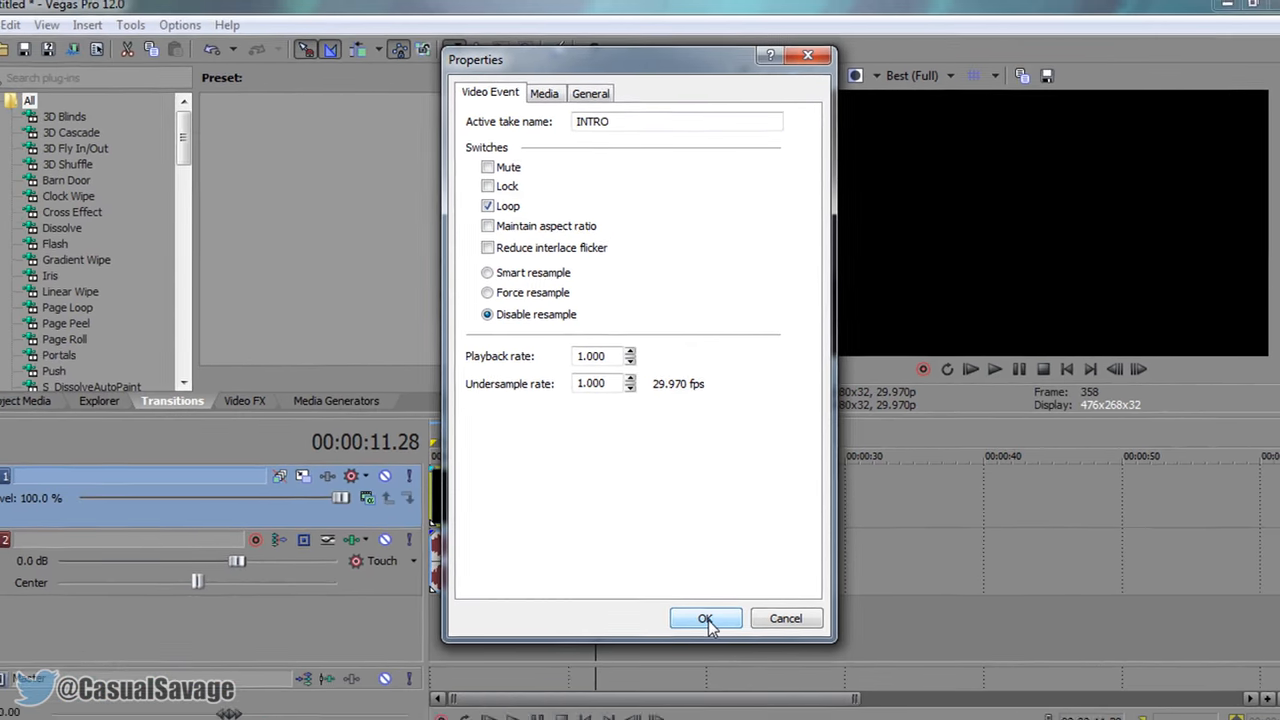
click(704, 618)
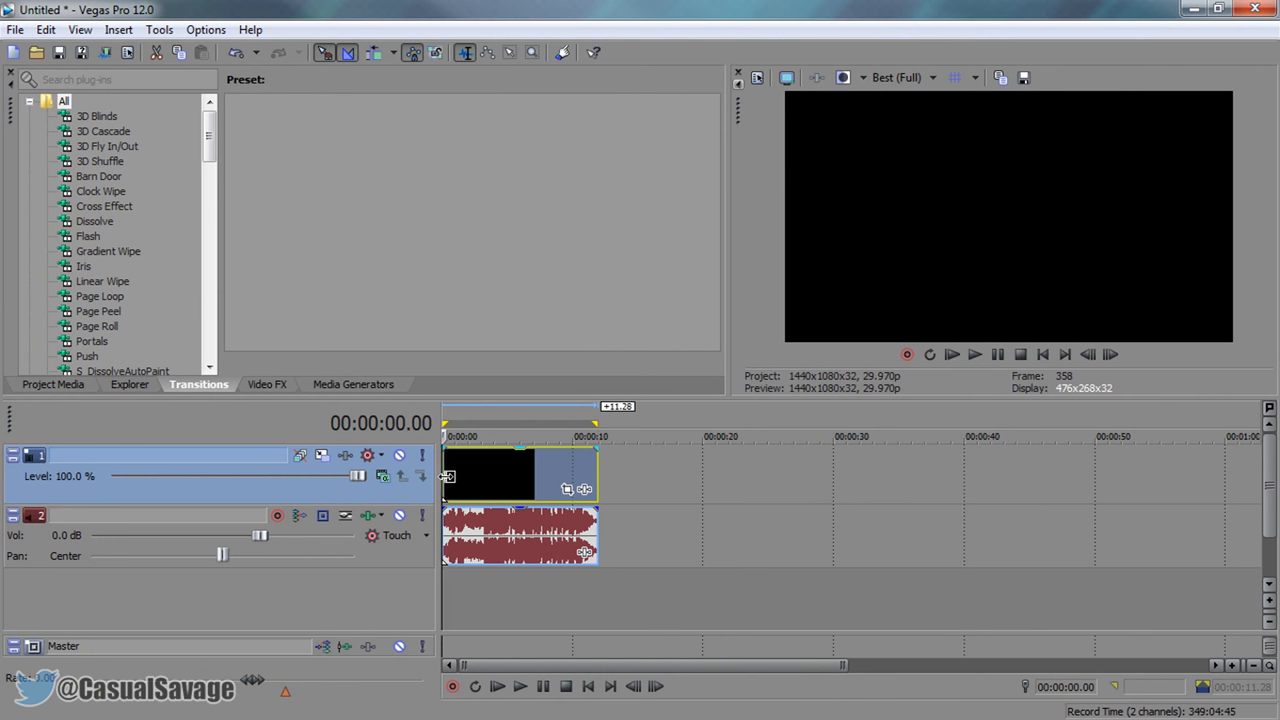
mouse_move(448, 476)
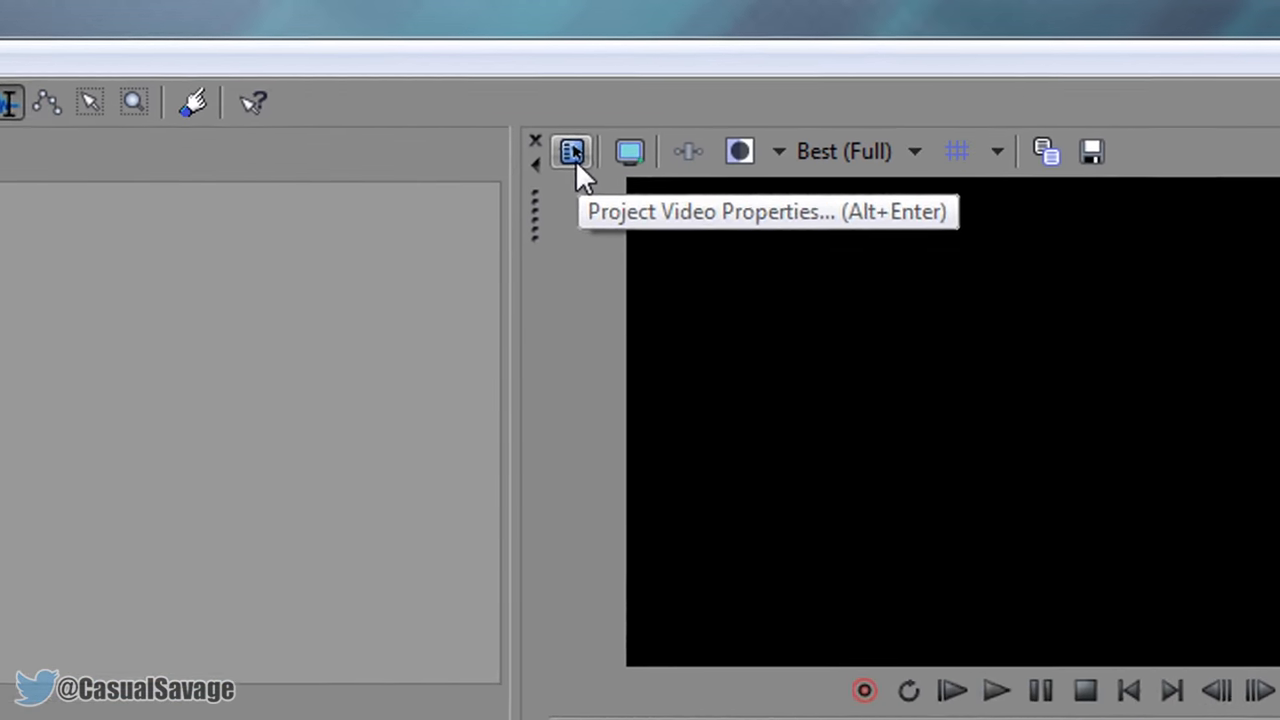
Step: Apply the HDV 720-25p project template (1280x720, 25.000 fps)
click(572, 152)
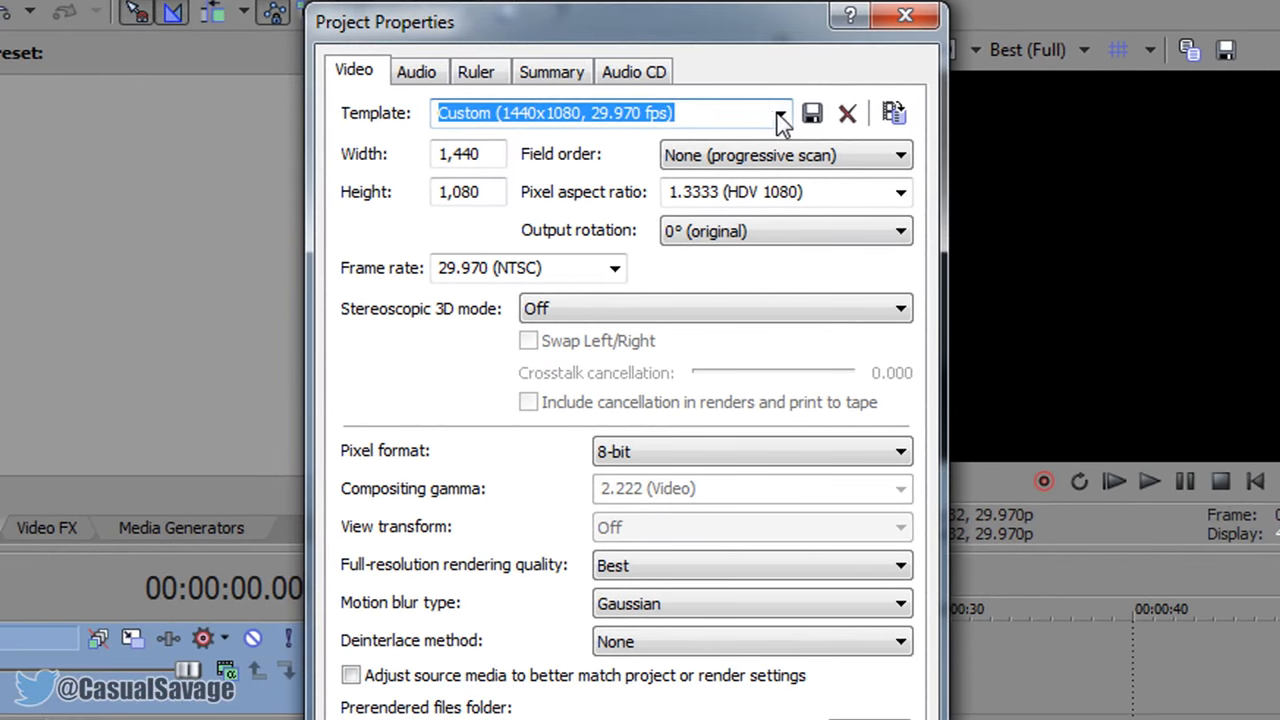
click(780, 112)
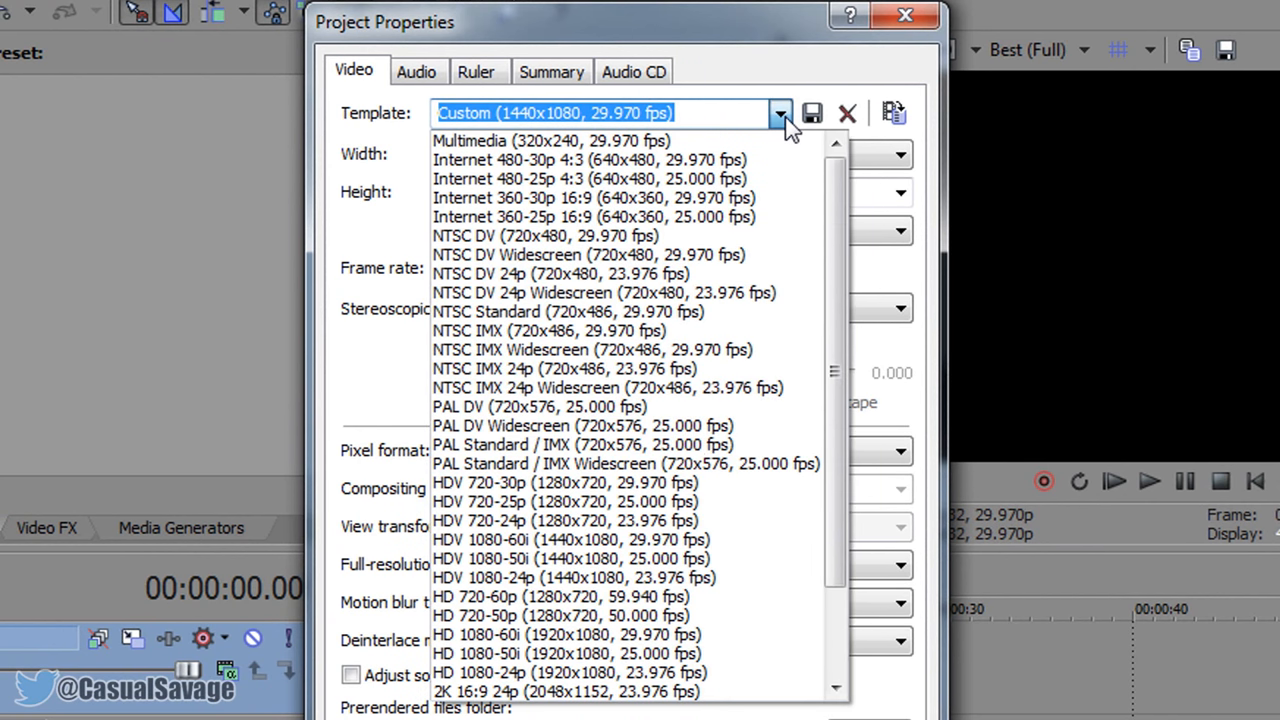
mouse_move(690, 216)
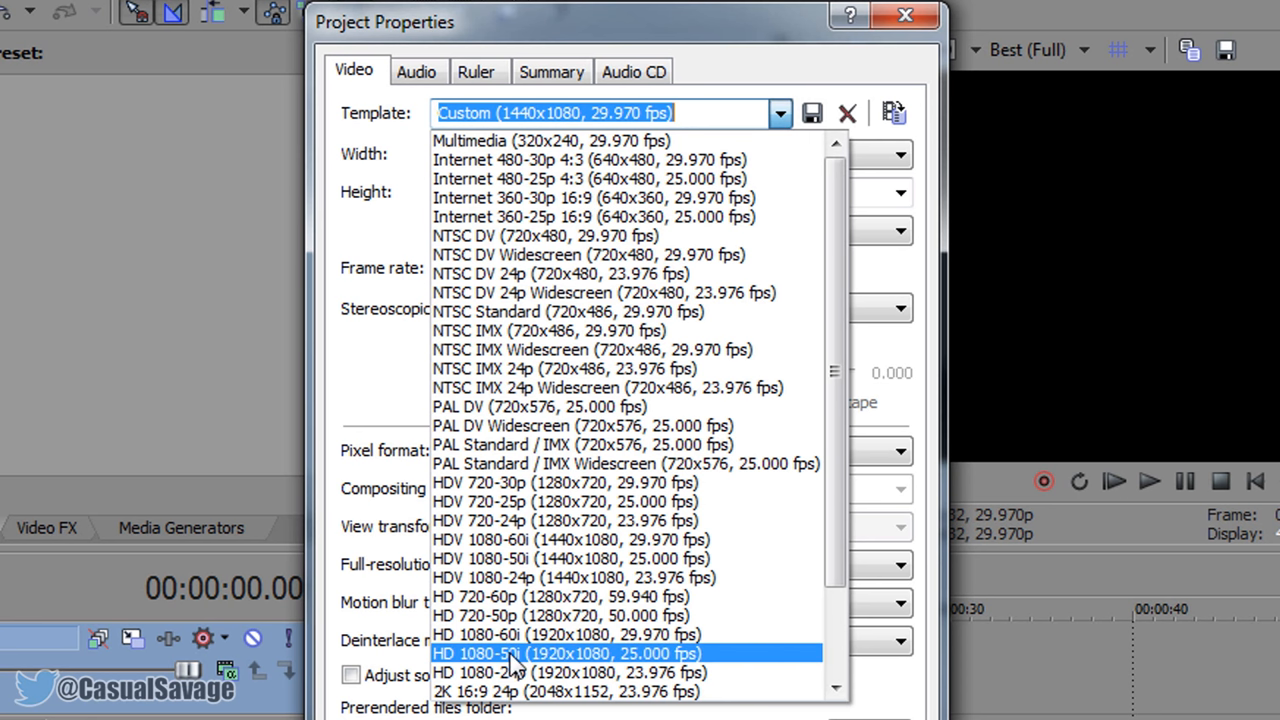
mouse_move(628, 668)
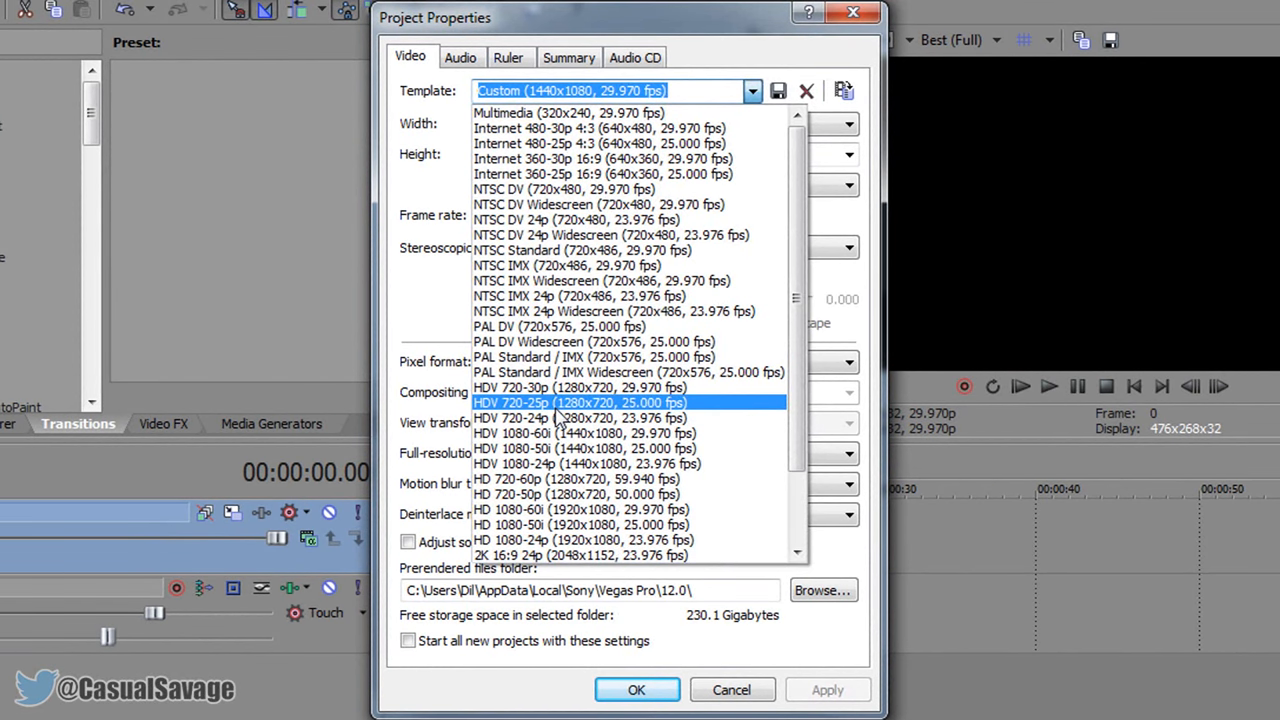
click(580, 402)
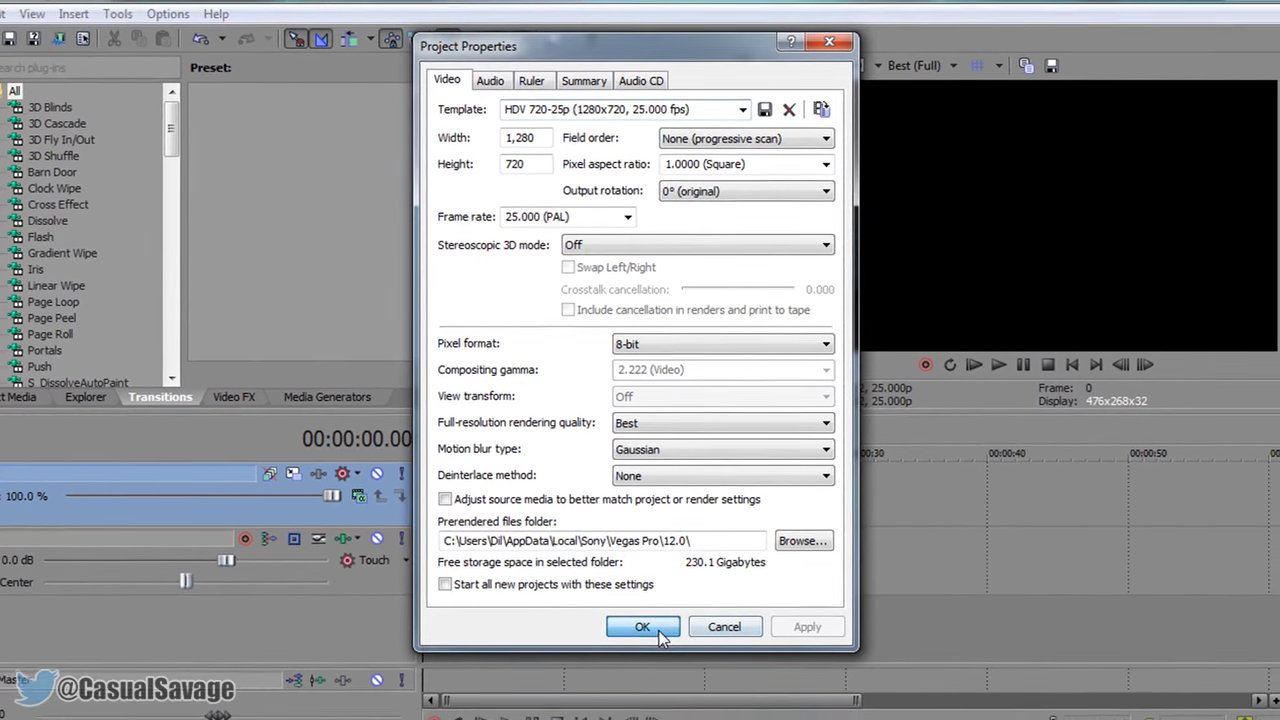
click(642, 626)
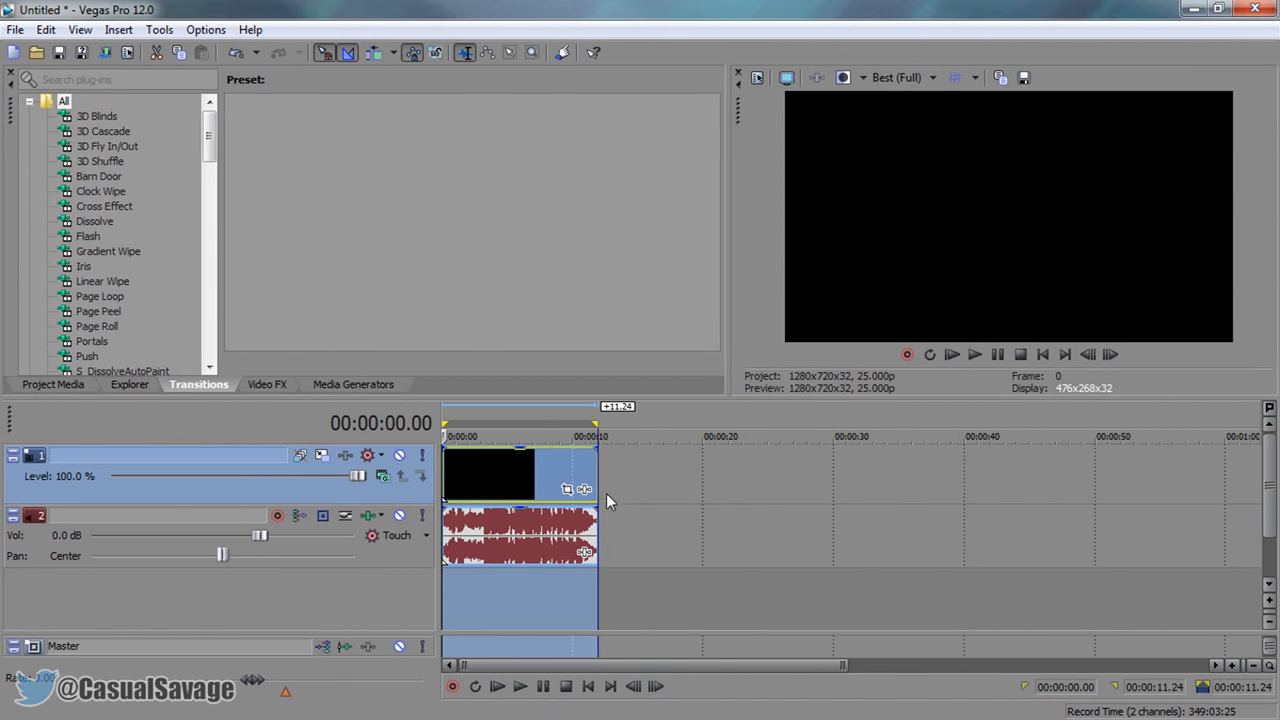
mouse_move(16, 38)
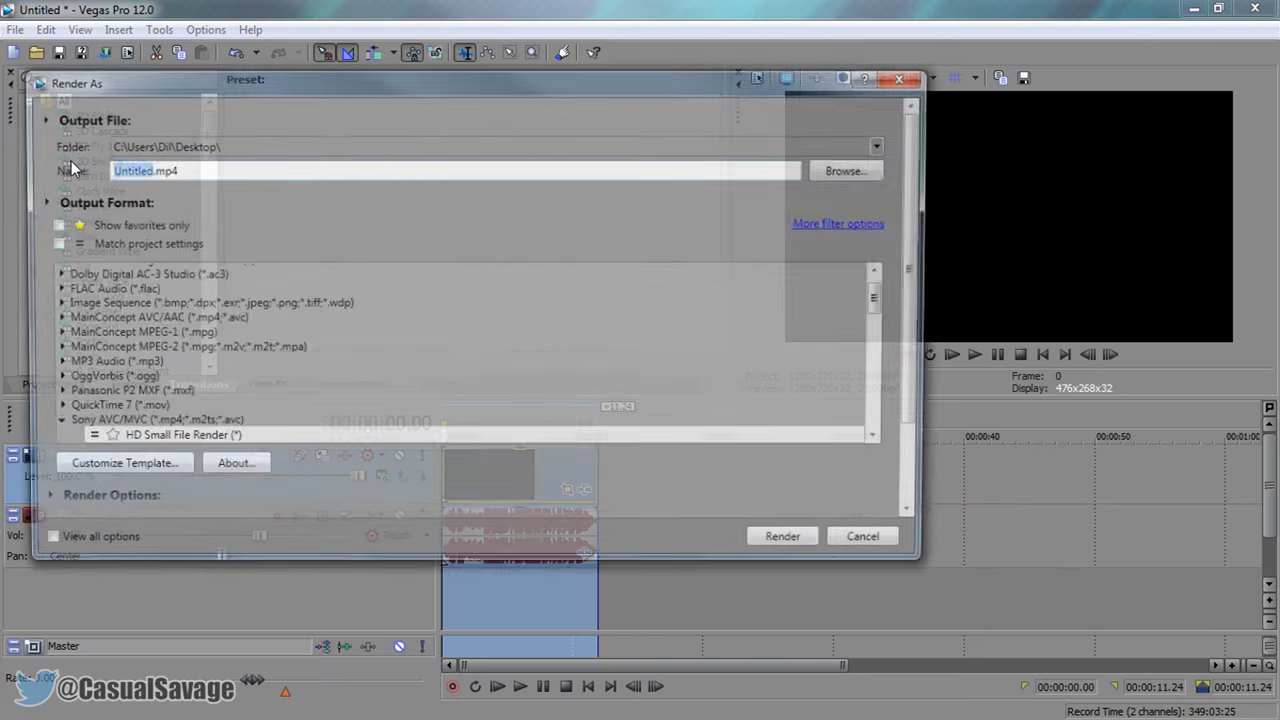
Step: Select the 5 Mbps HD 720-25p WMV template and browse the other output formats
click(174, 312)
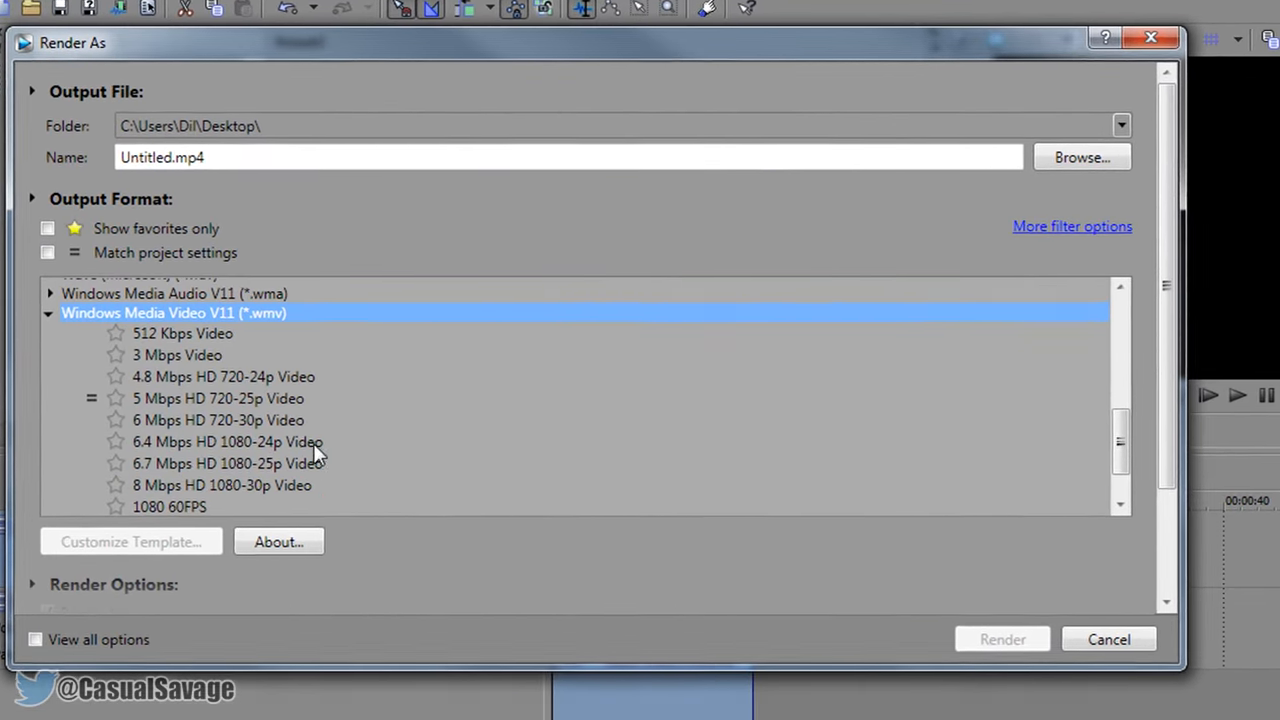
click(218, 398)
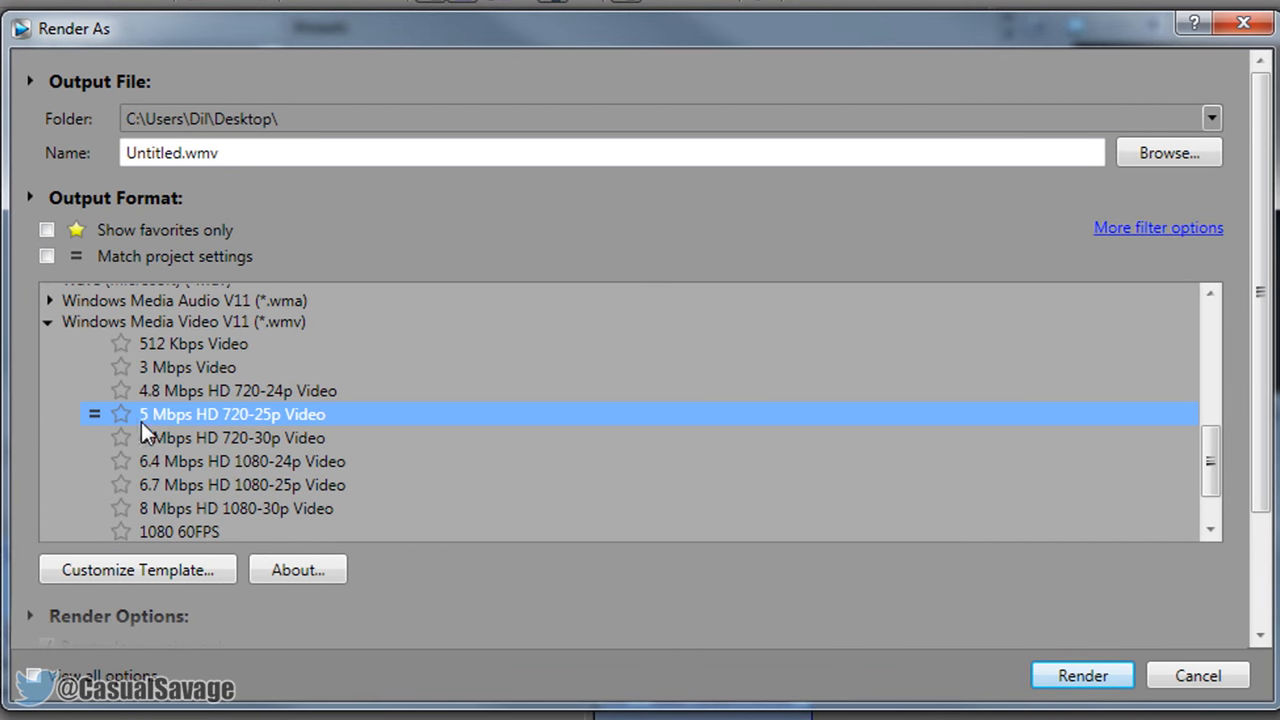
scroll(up, 3)
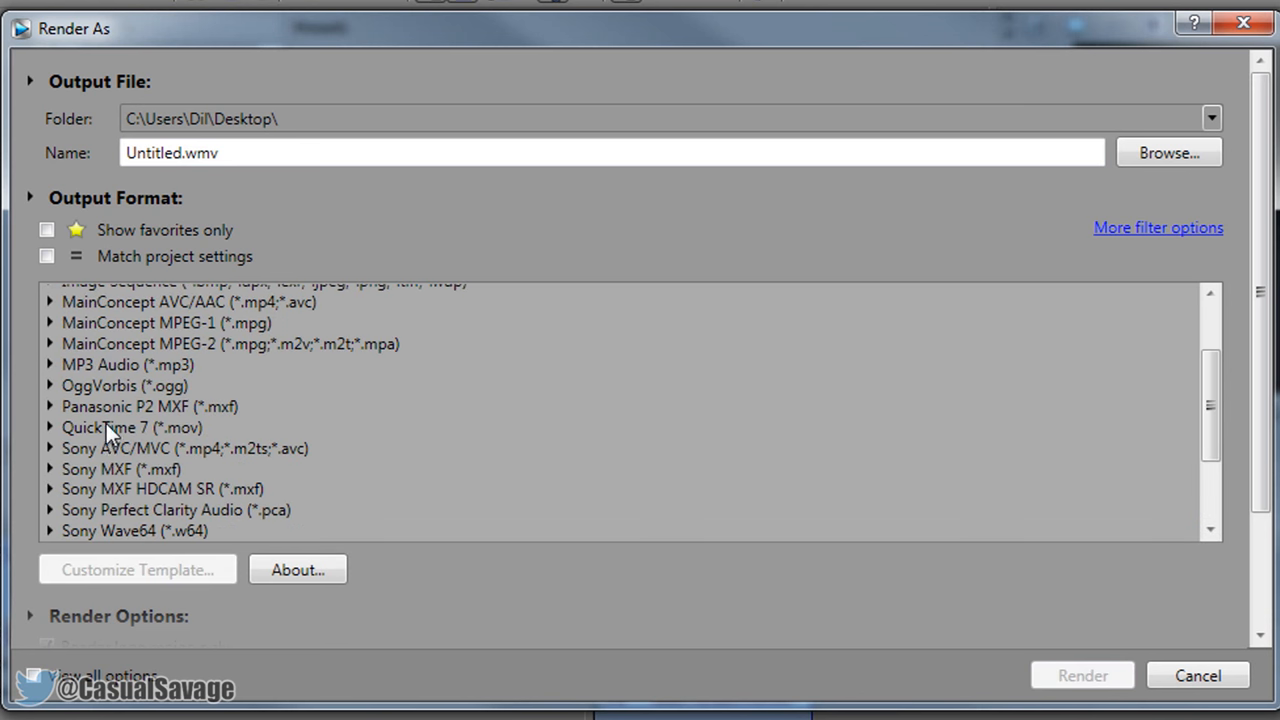
mouse_move(472, 530)
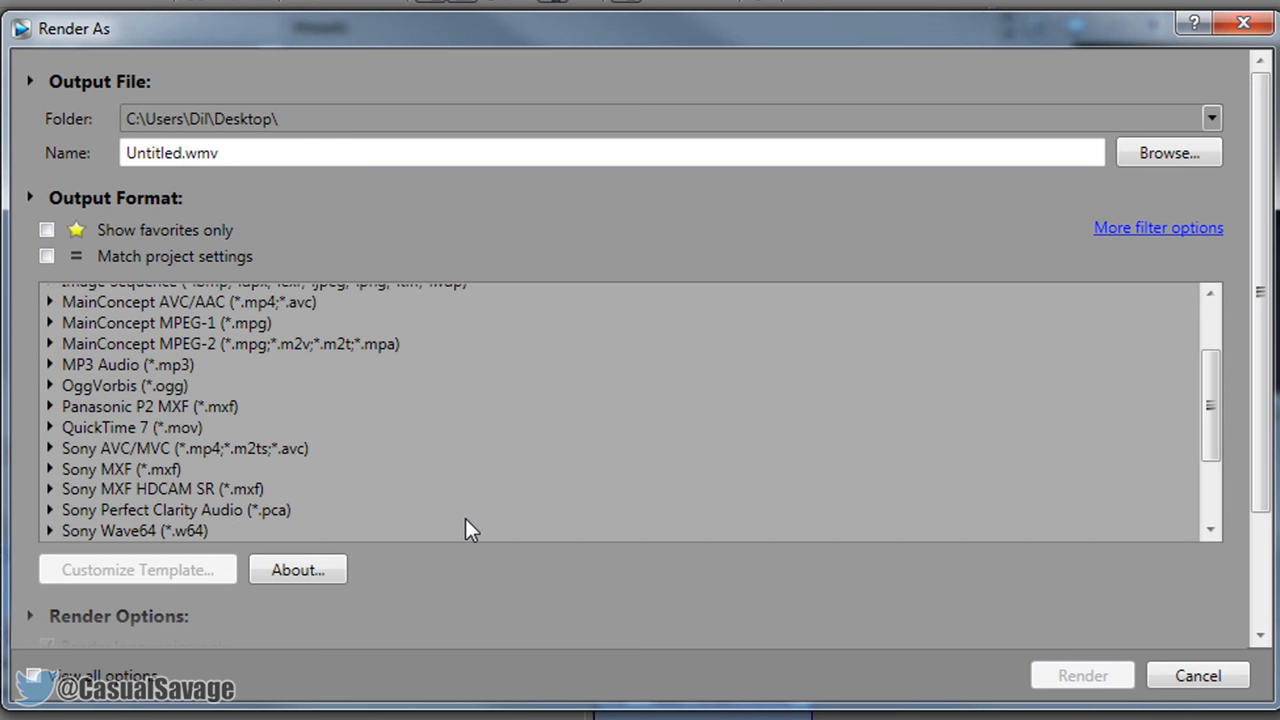
scroll(down, 3)
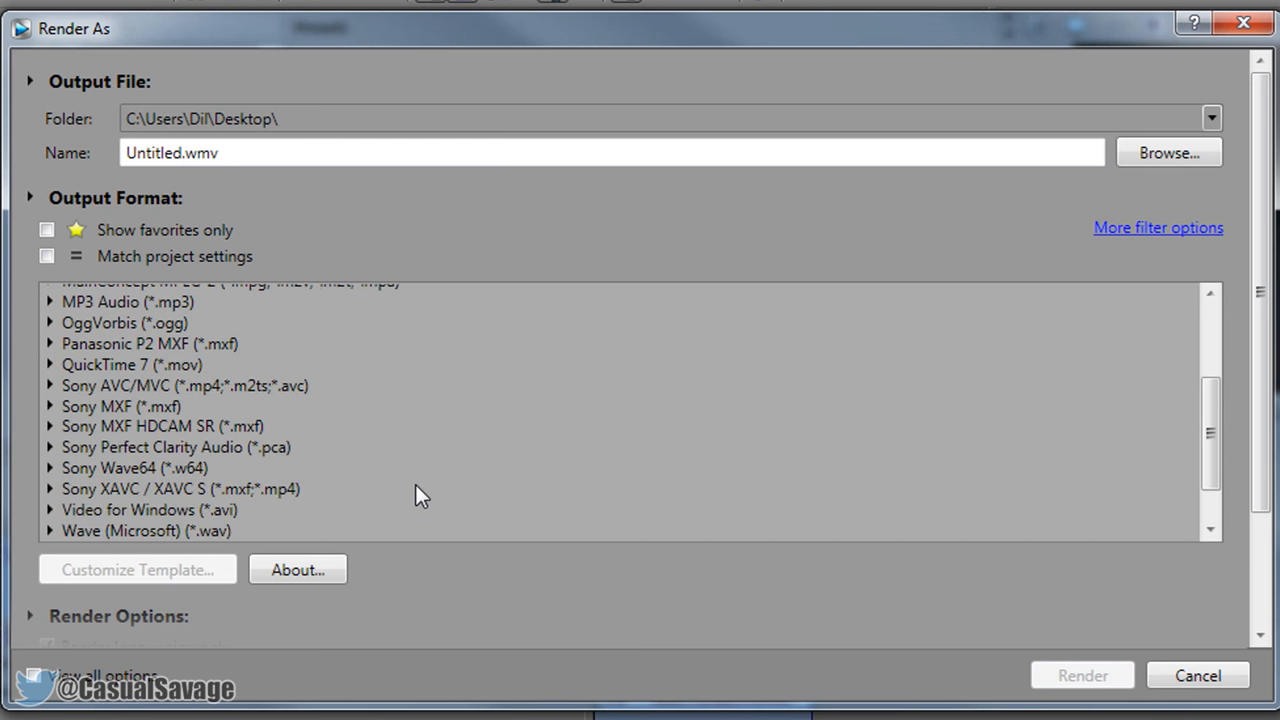
scroll(up, 3)
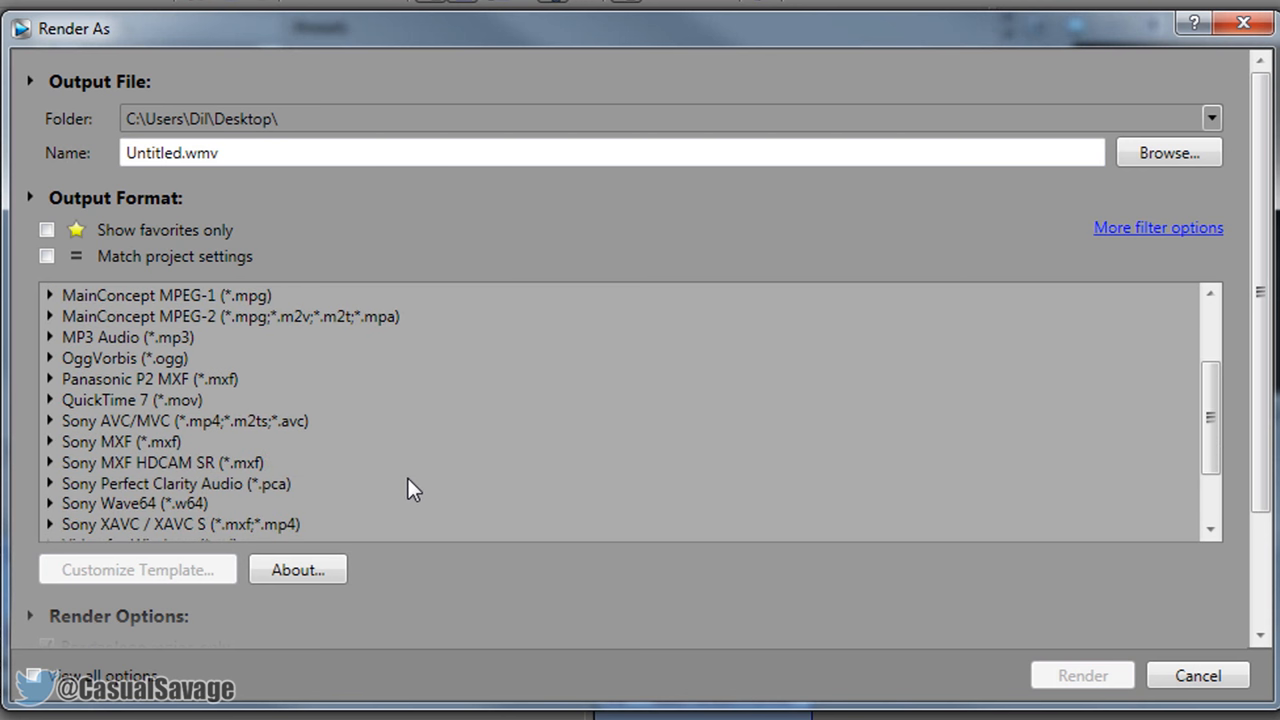
mouse_move(178, 430)
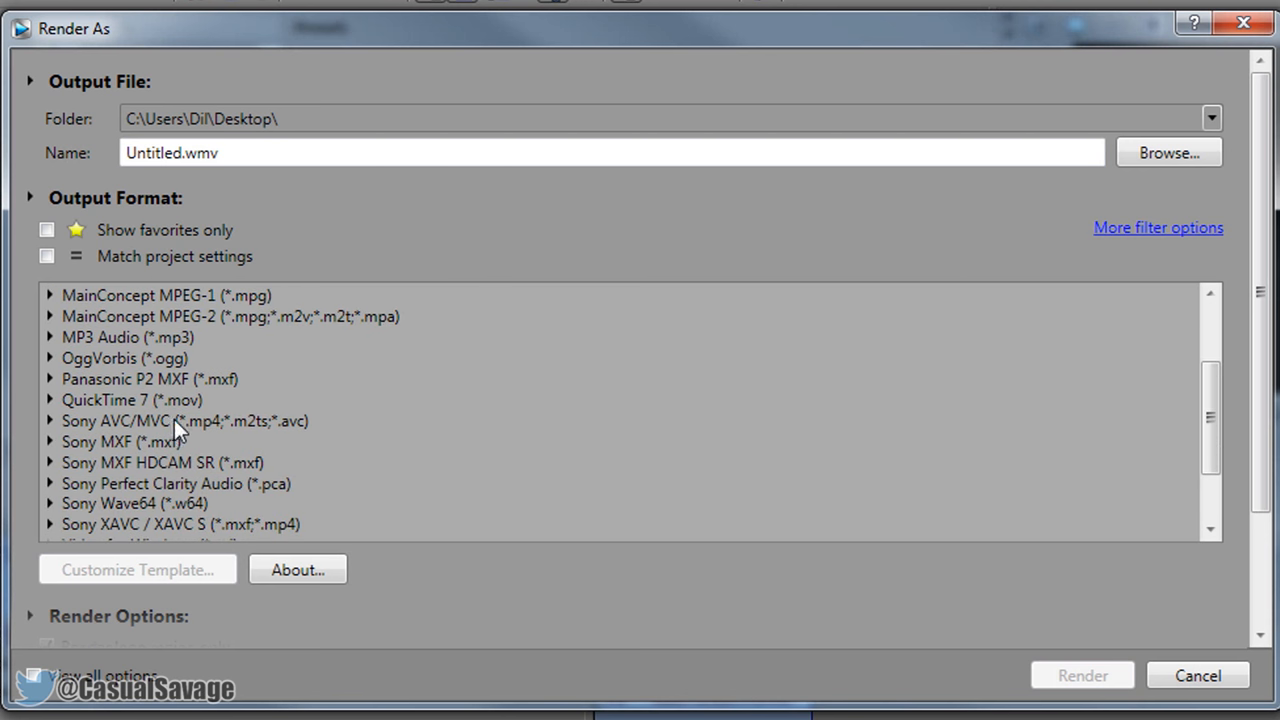
mouse_move(210, 436)
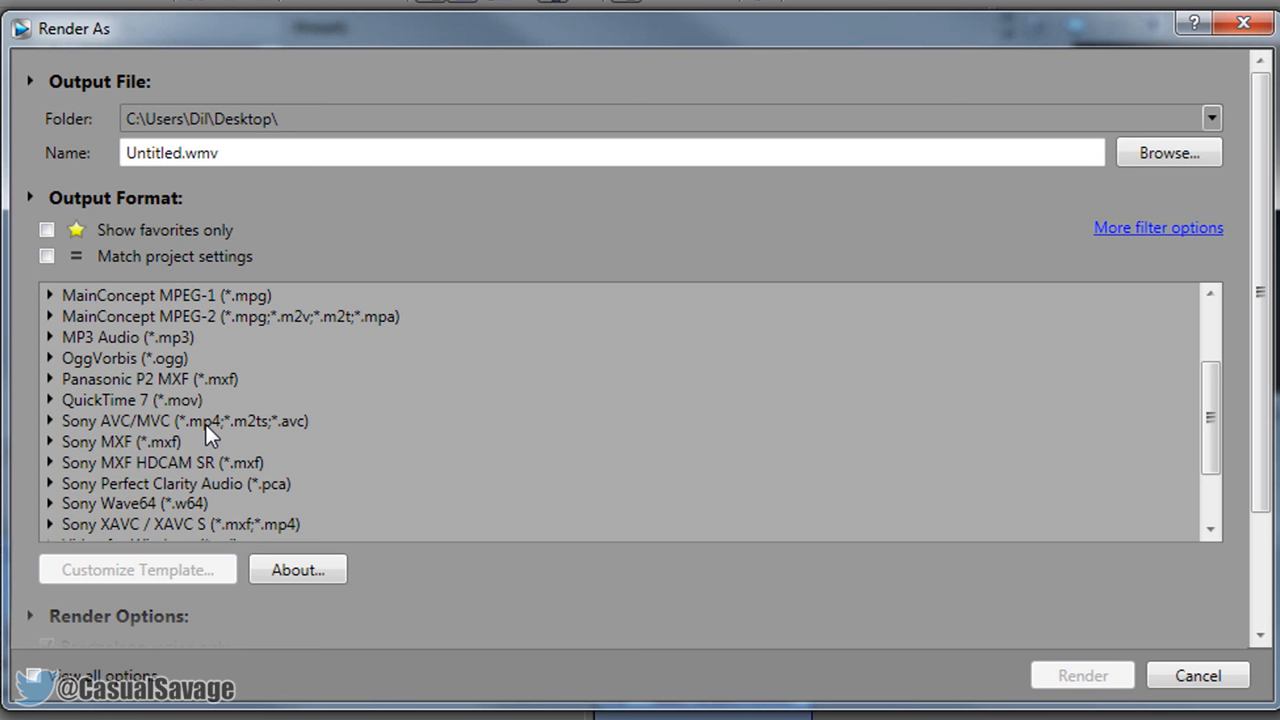
mouse_move(288, 436)
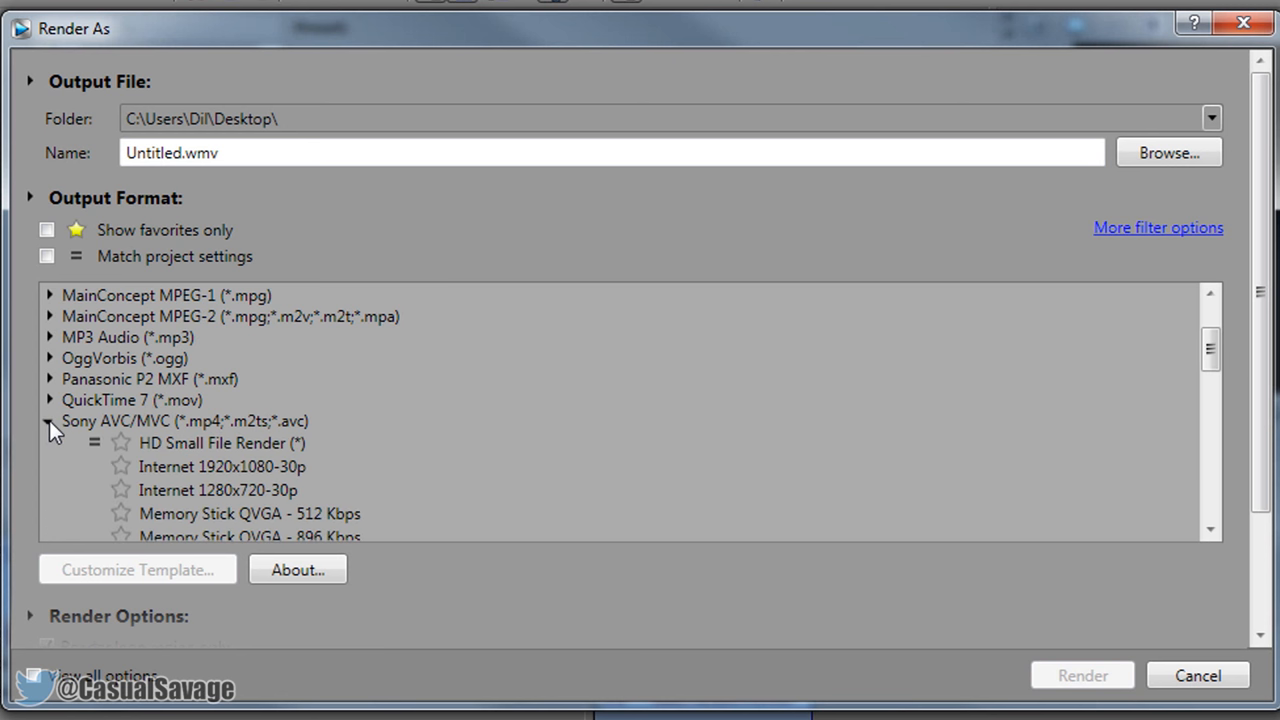
Step: Settle on the Sony AVC/MVC Internet 1280x720-30p MP4 template after comparing with 1920x1080-30p
scroll(down, 3)
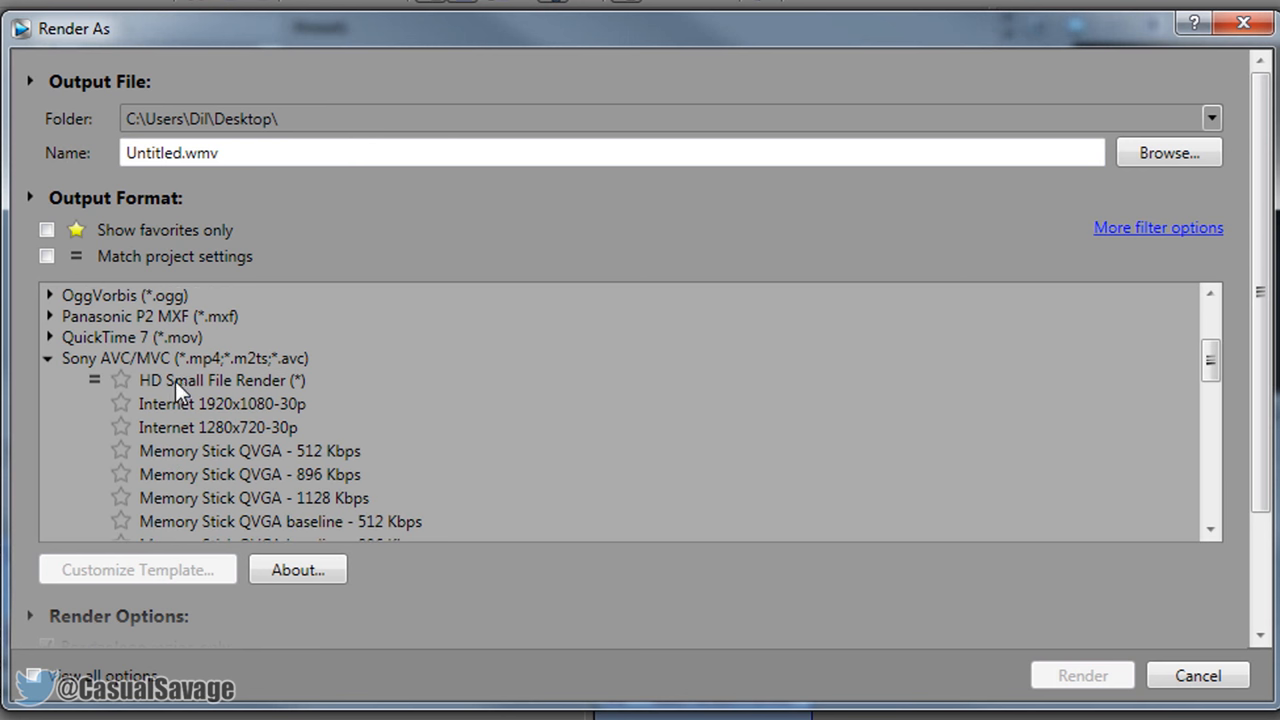
click(222, 380)
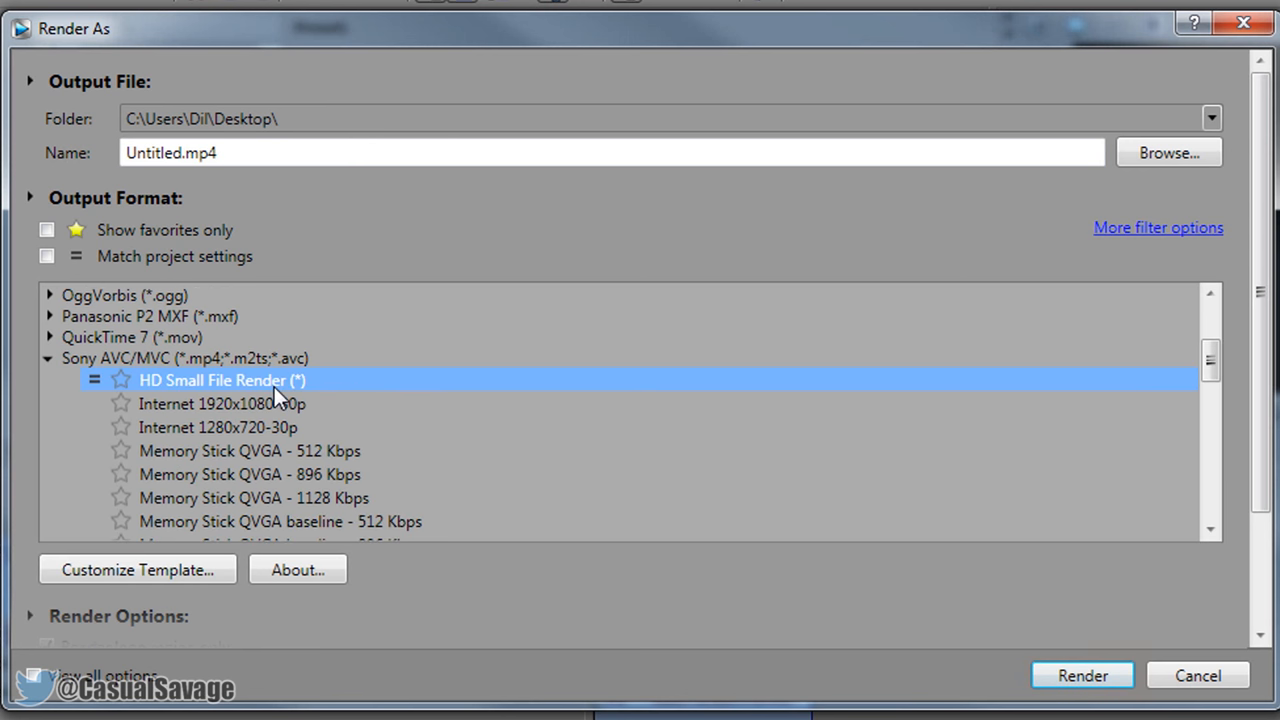
click(218, 428)
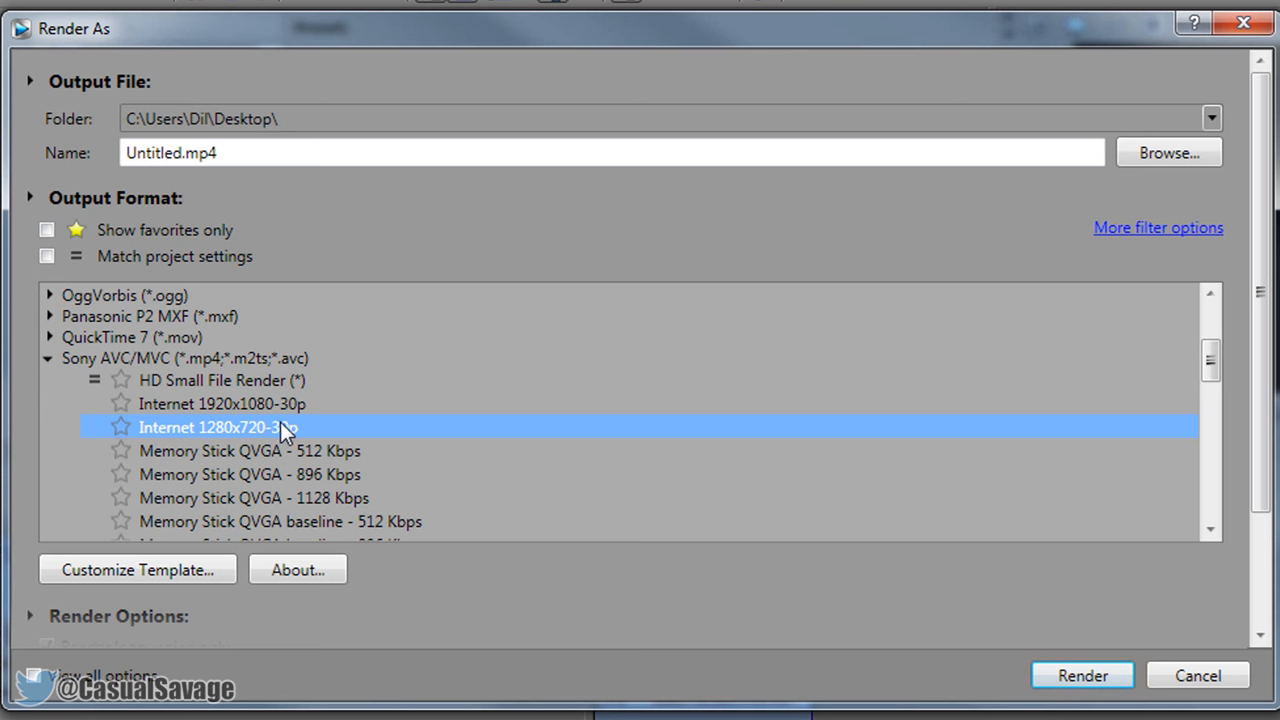
click(222, 404)
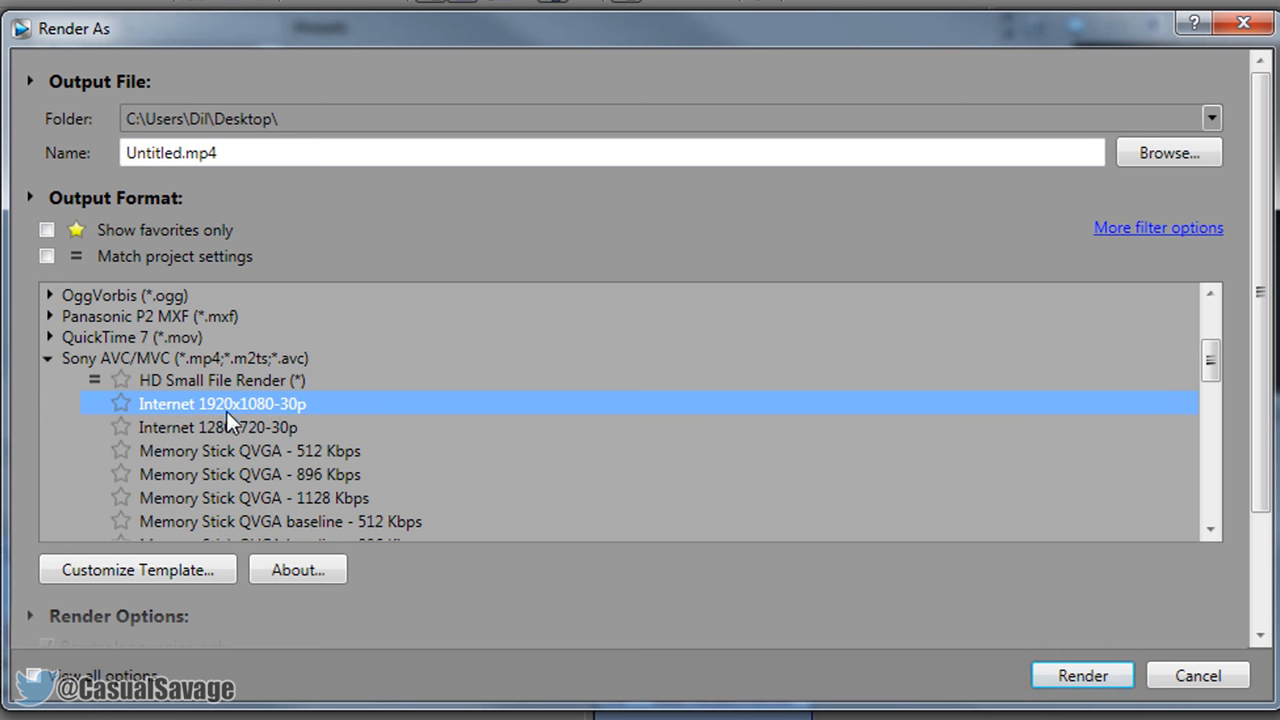
mouse_move(344, 424)
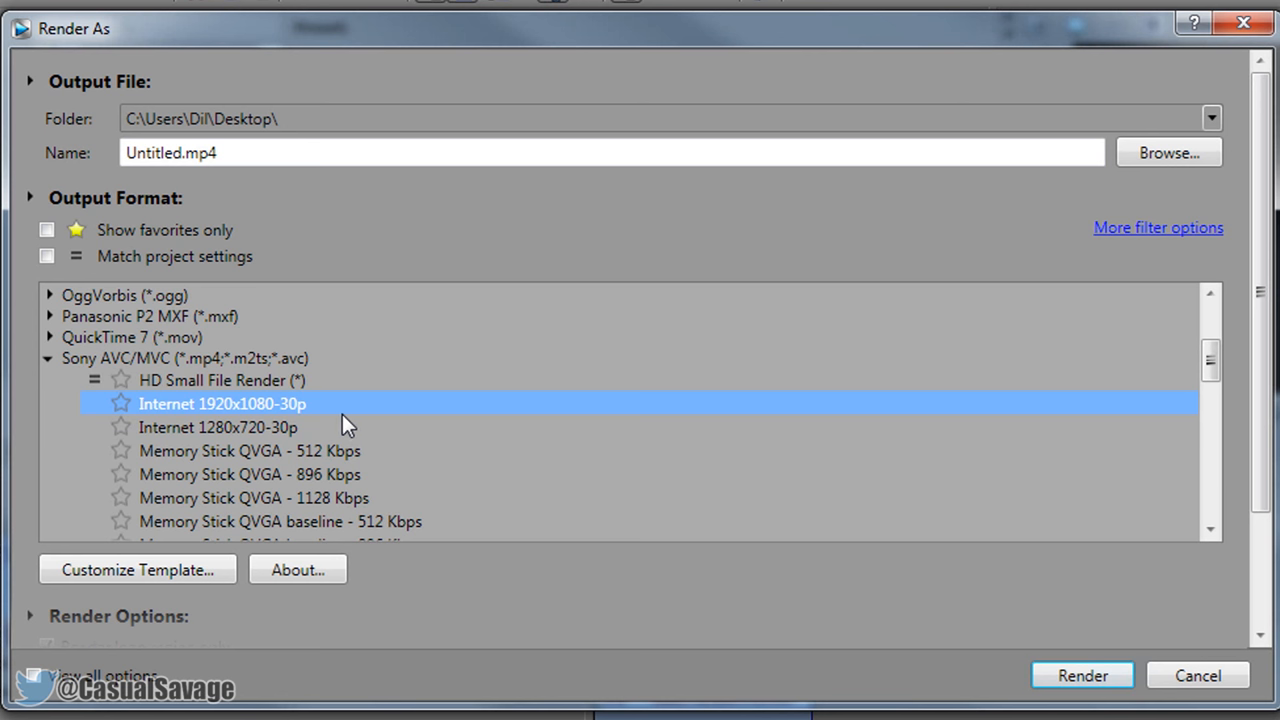
mouse_move(304, 414)
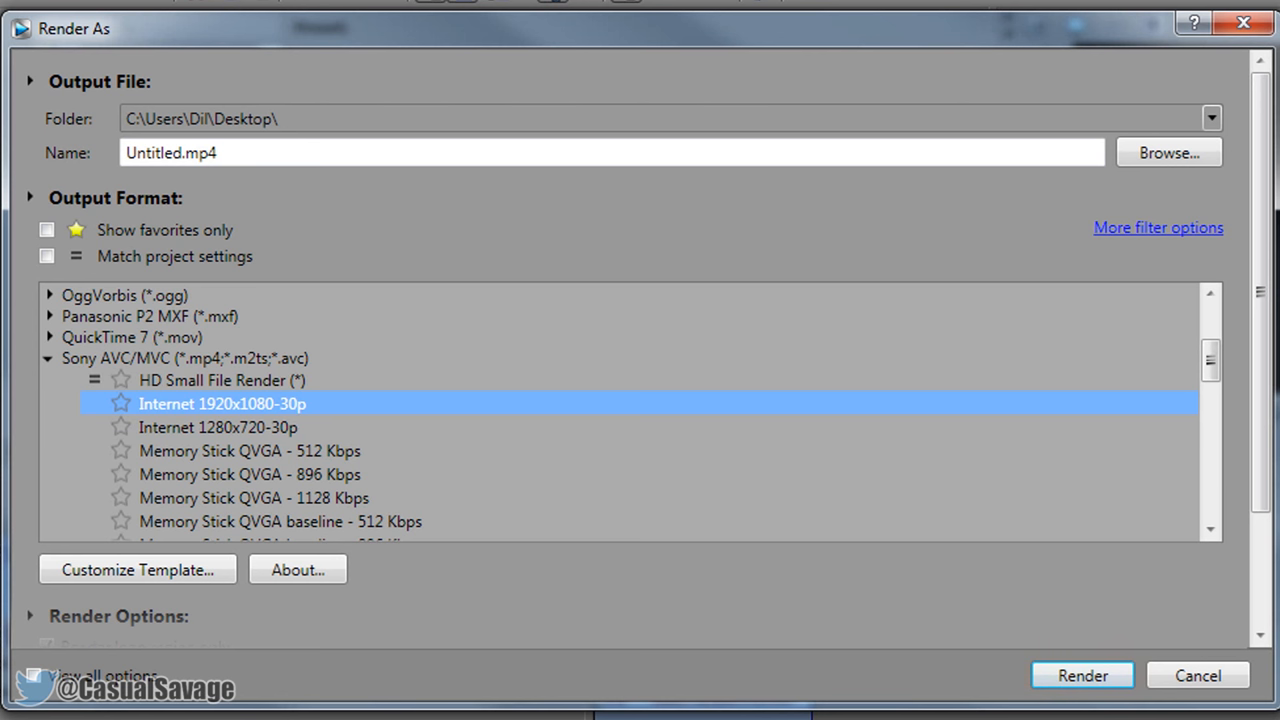
mouse_move(278, 428)
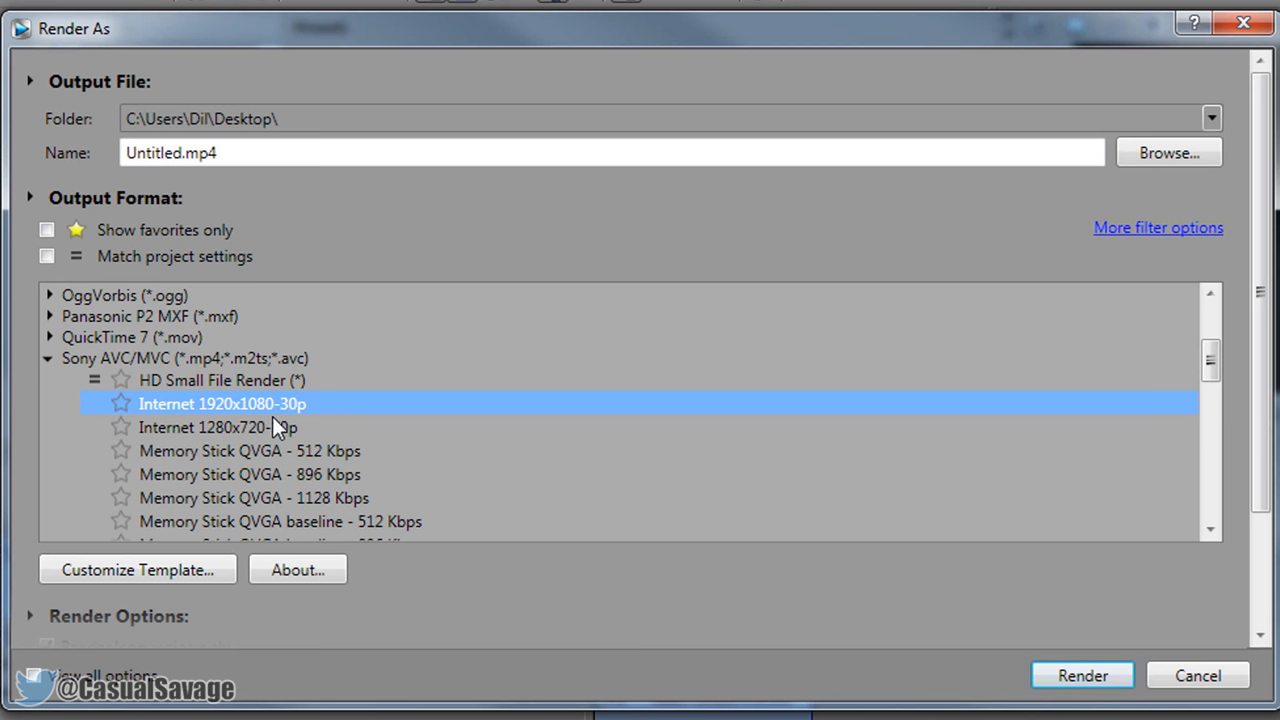
click(218, 428)
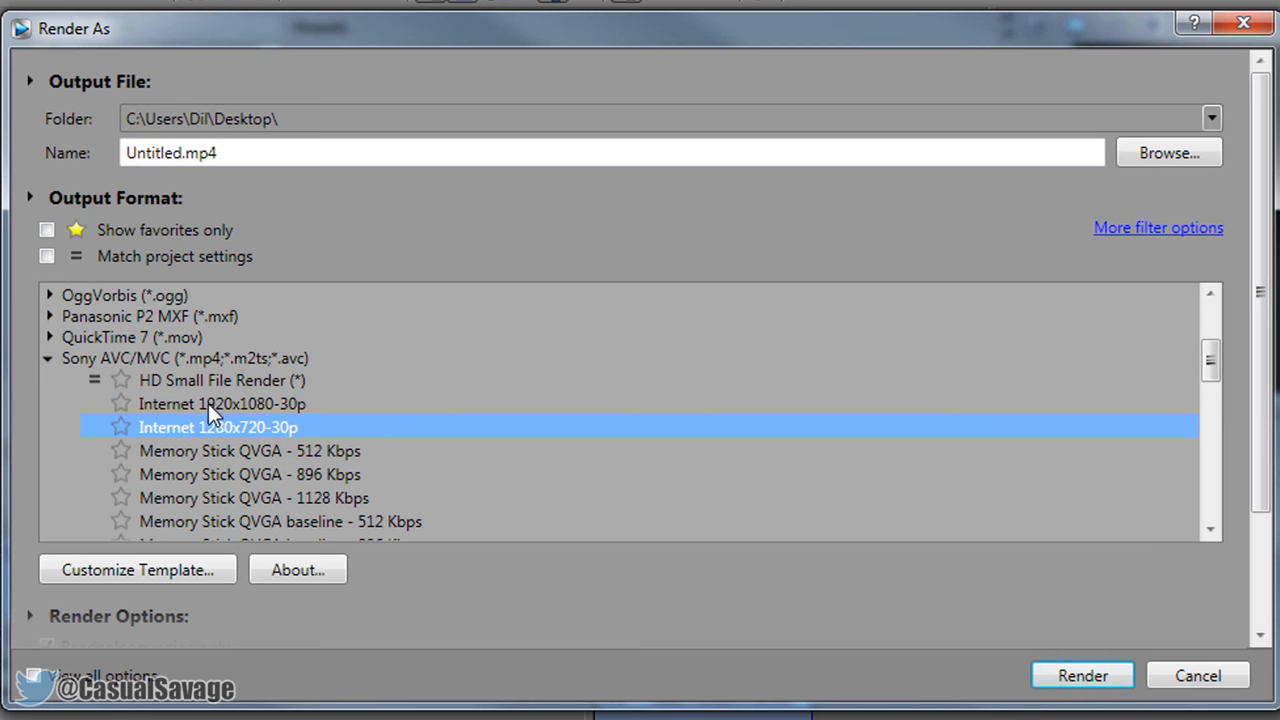
click(224, 402)
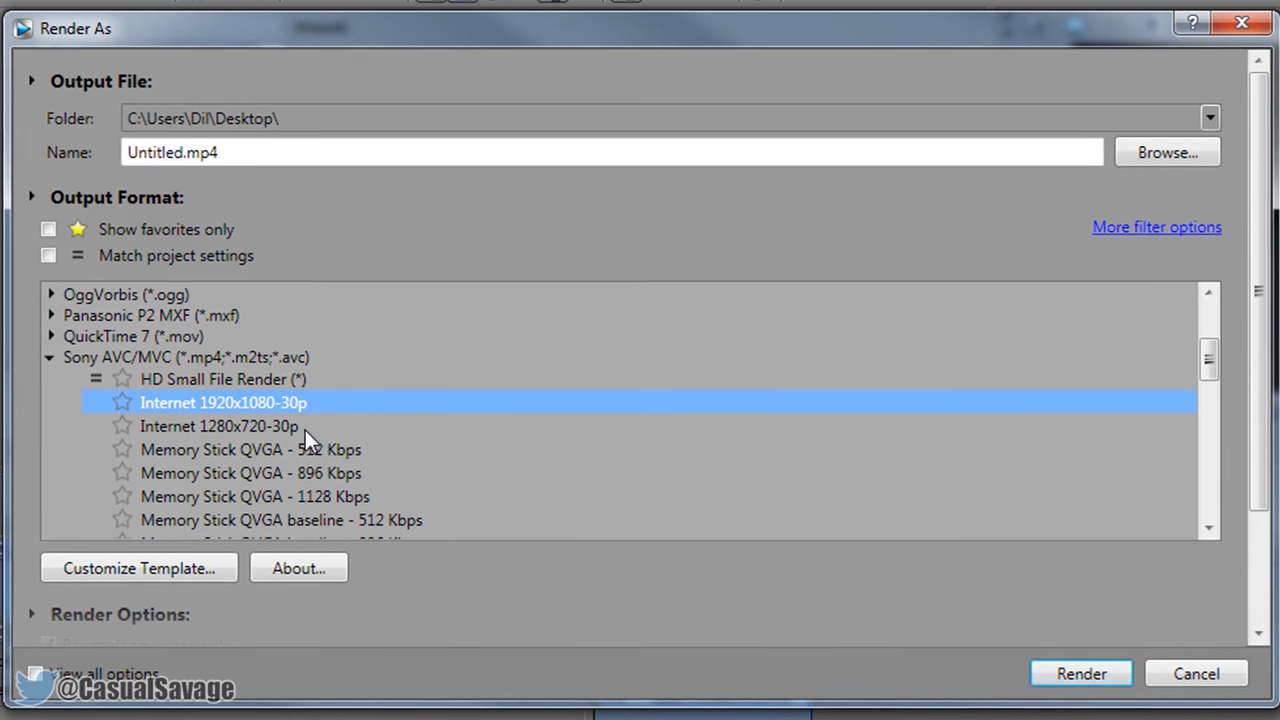
click(224, 426)
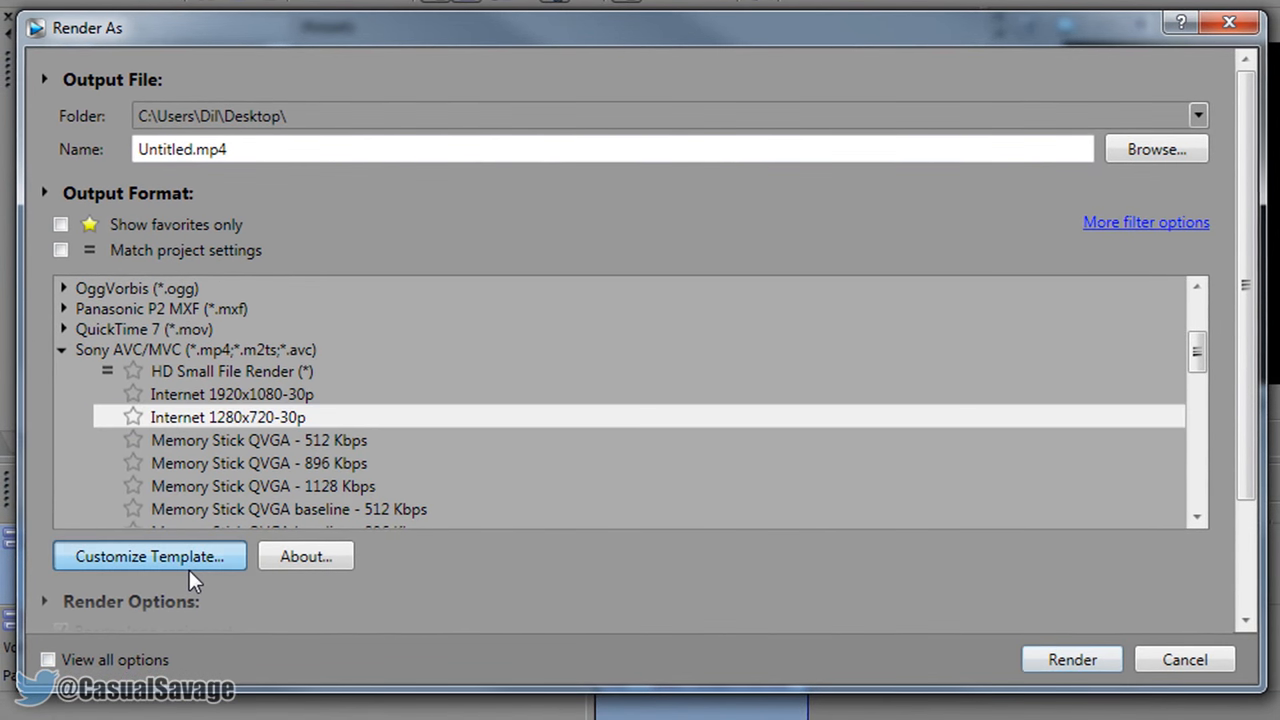
Step: Customise the template to Main profile, 25.000 fps PAL and a 2,000,000 bps bit rate
click(148, 556)
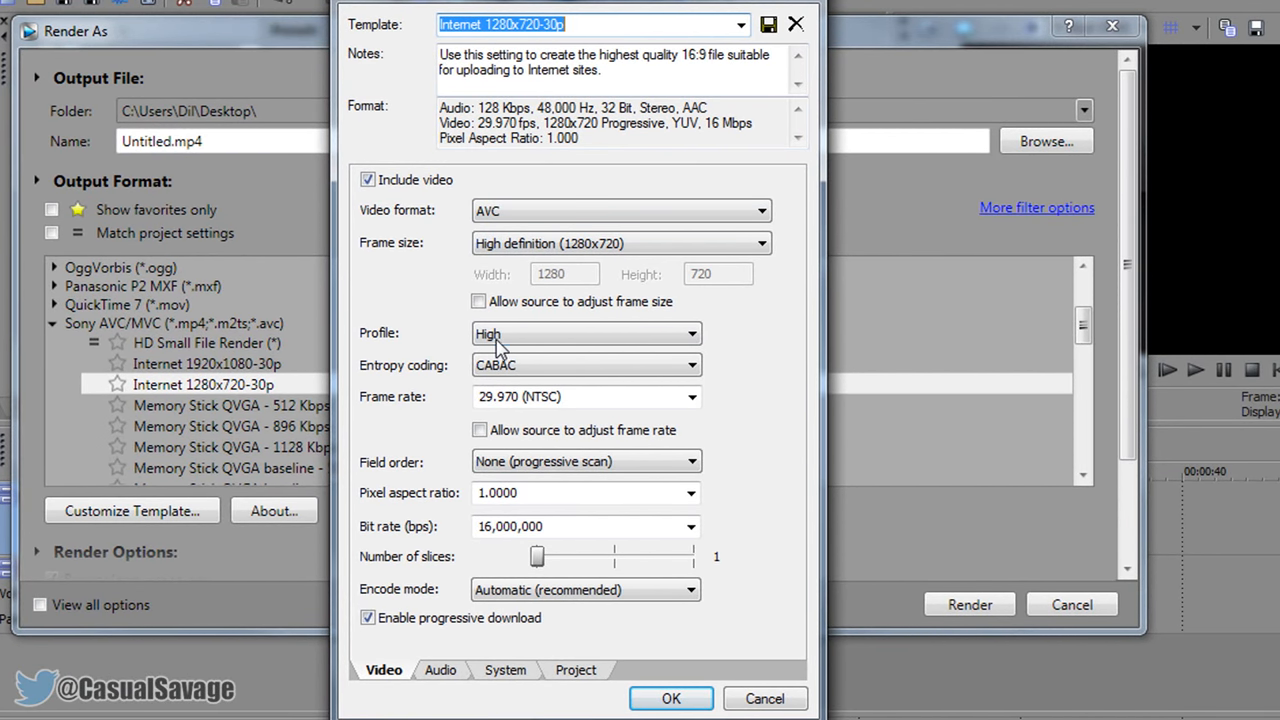
click(586, 332)
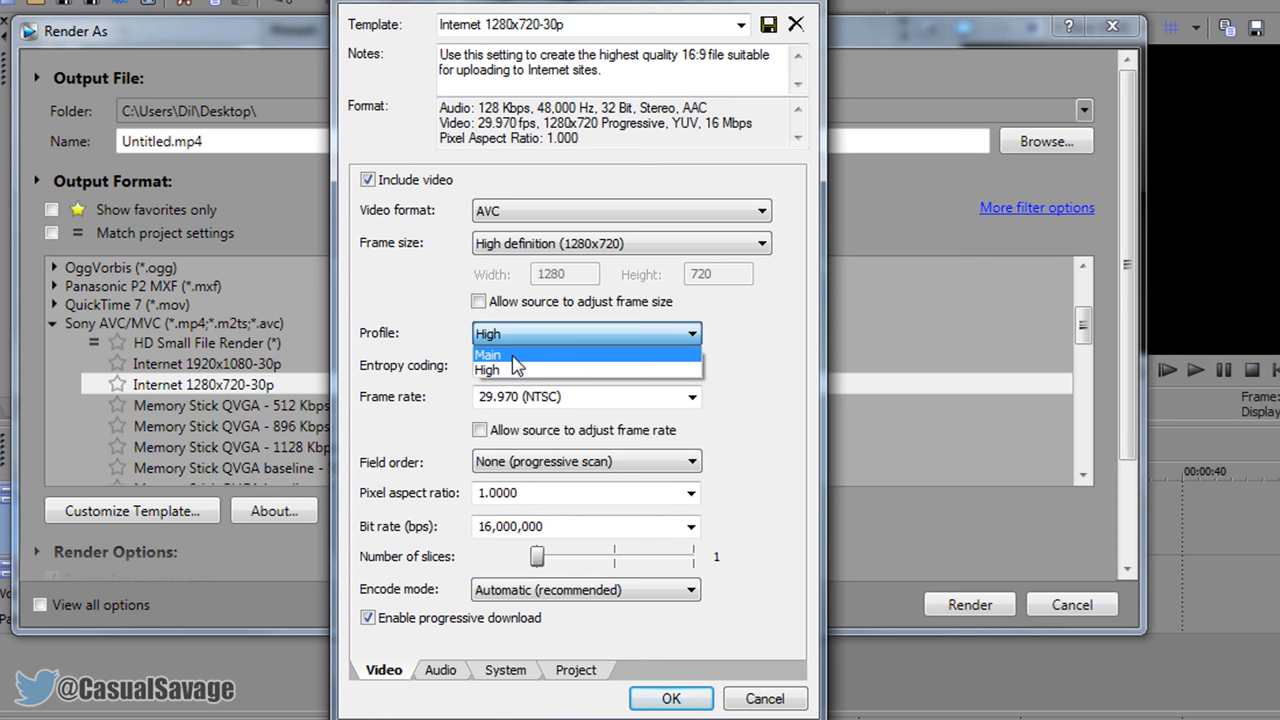
click(490, 356)
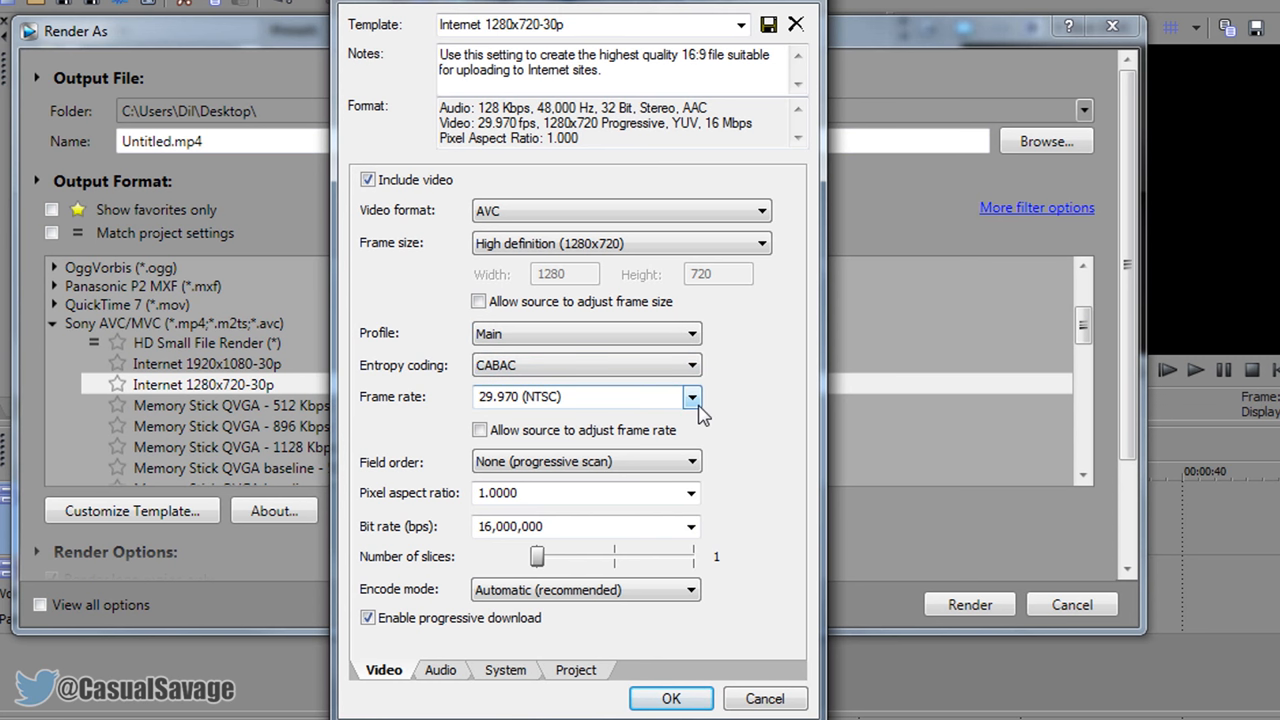
click(692, 396)
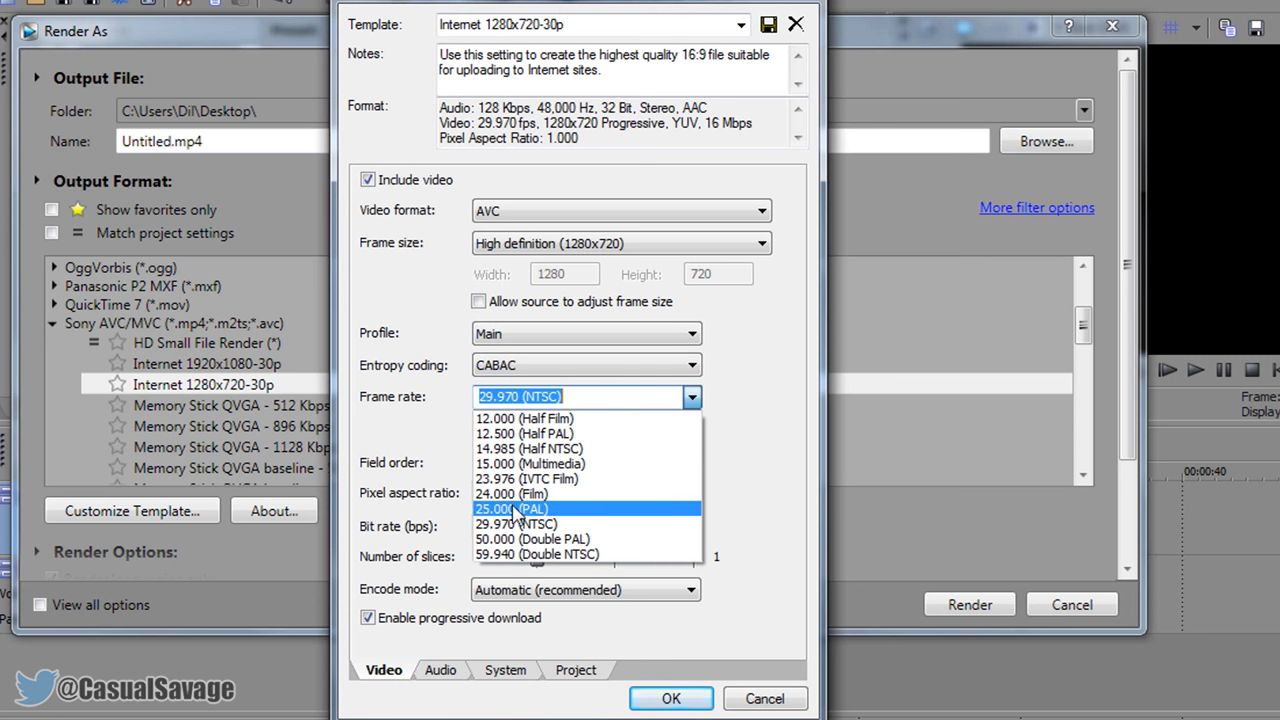
click(512, 510)
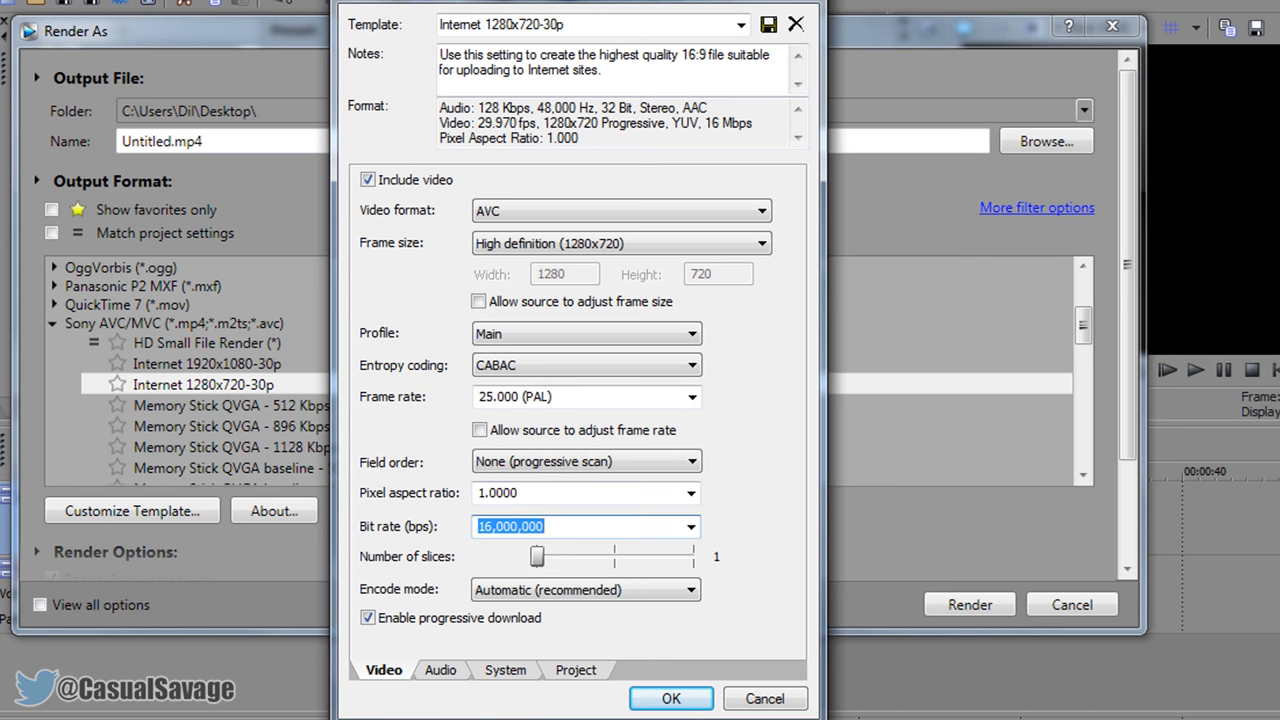
text(2,0)
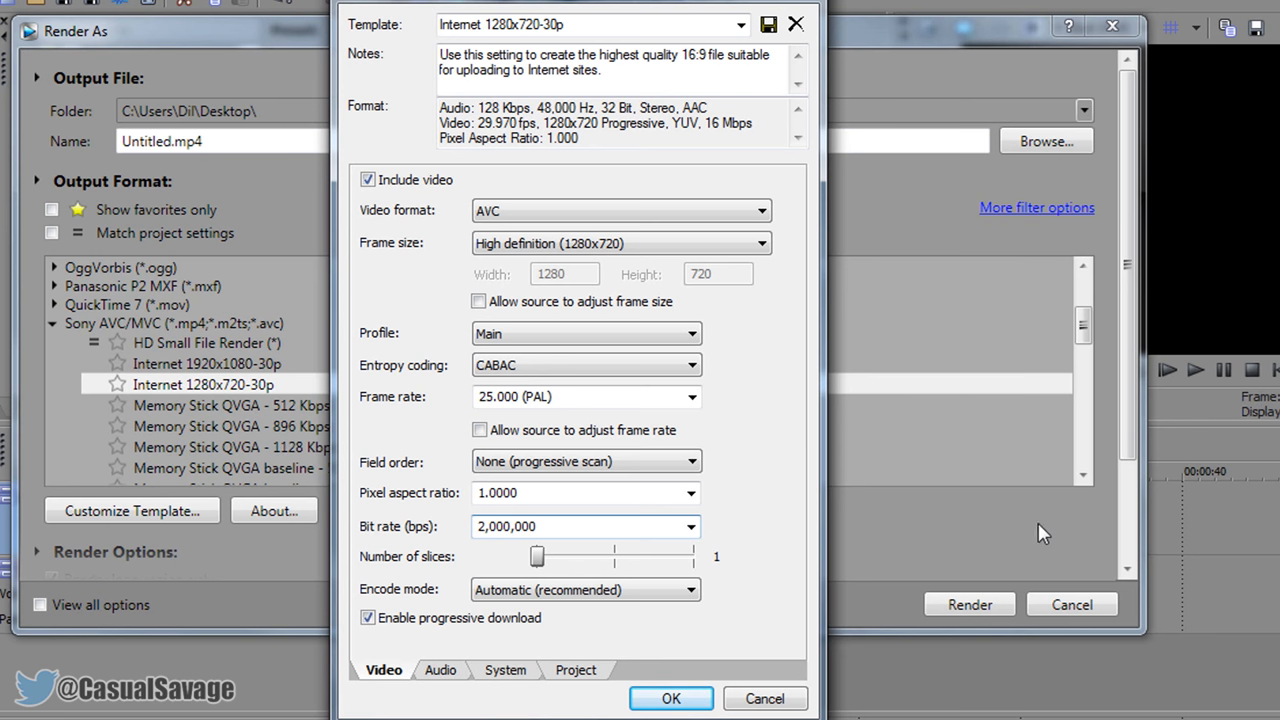
Step: Set the template's project video rendering quality to Best
click(504, 668)
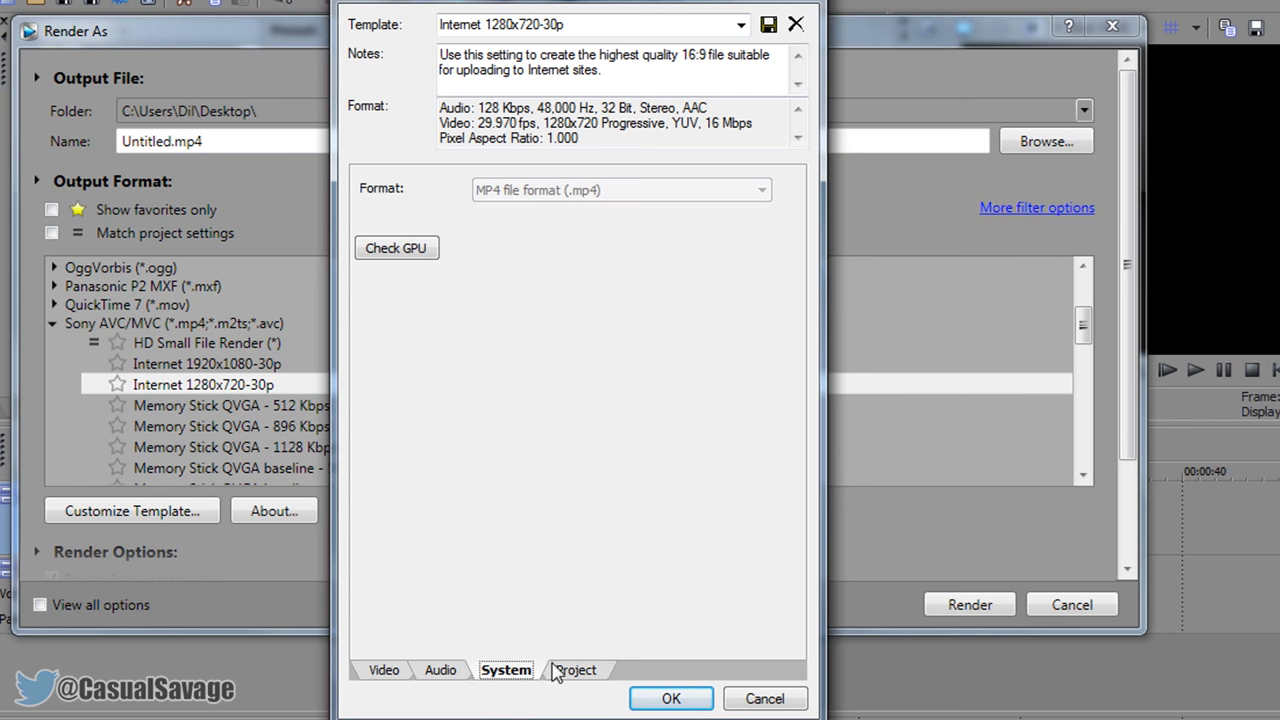
click(576, 670)
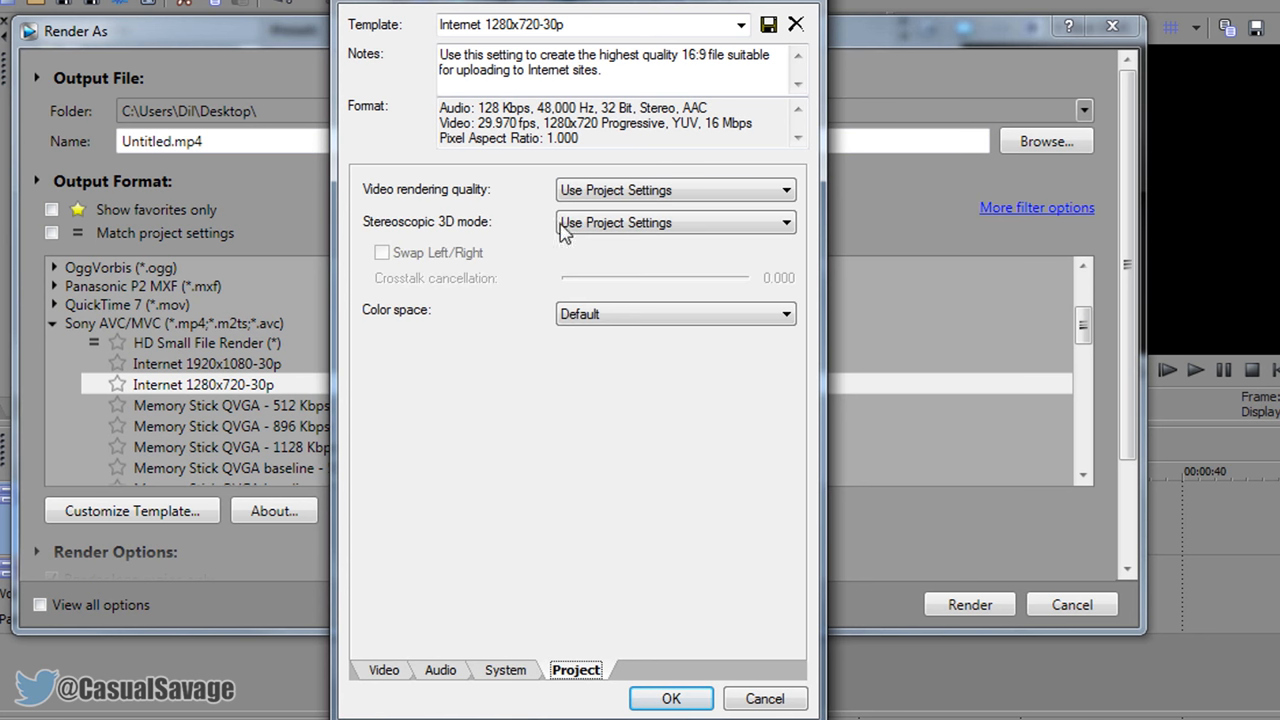
mouse_move(604, 190)
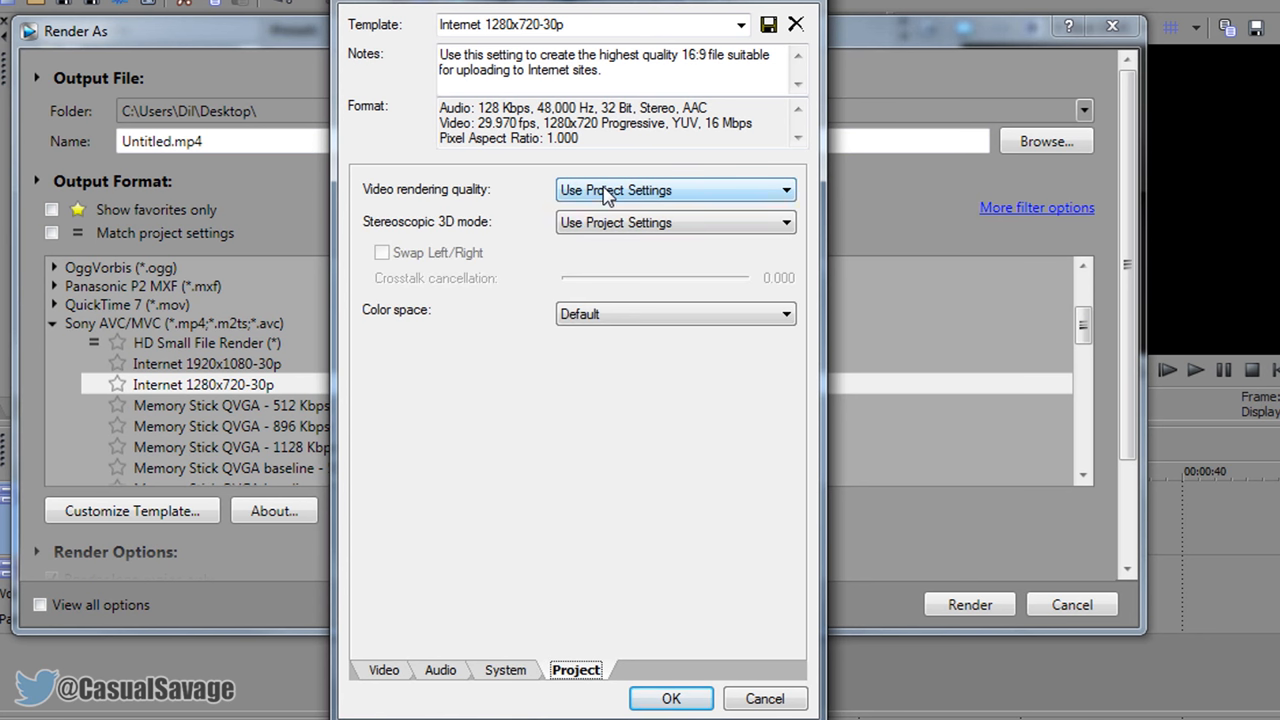
click(676, 190)
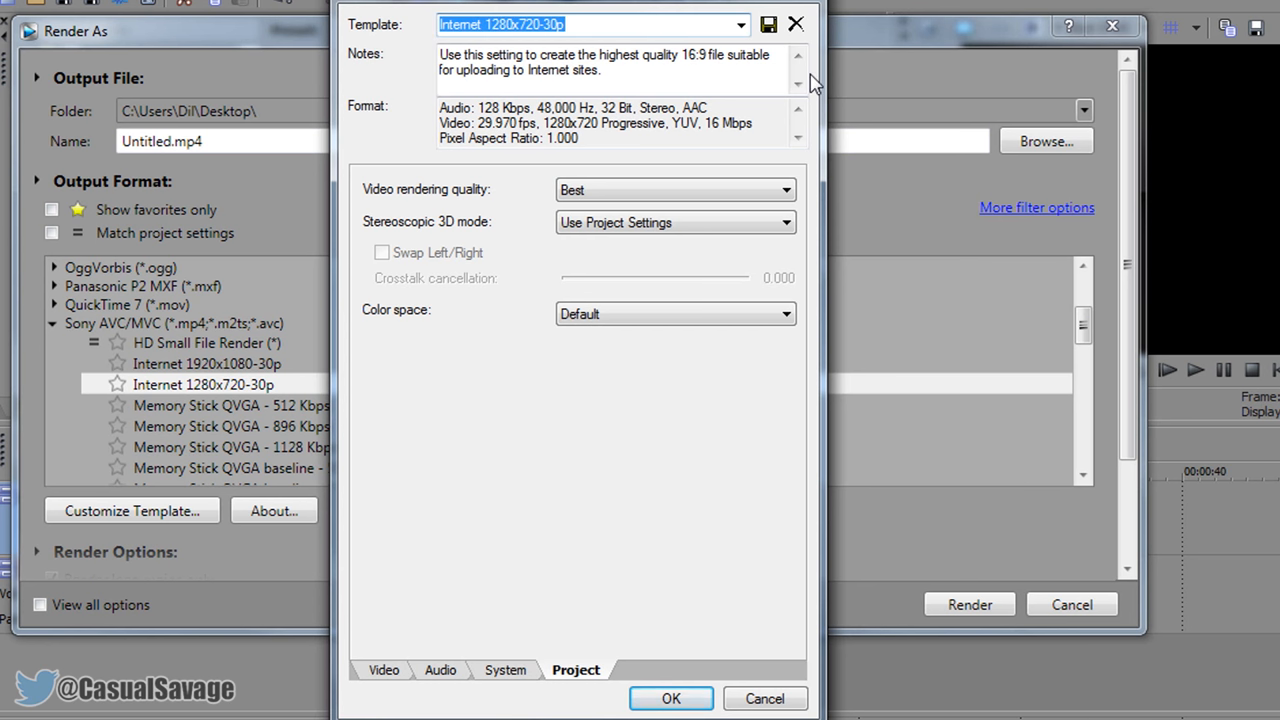
mouse_move(202, 352)
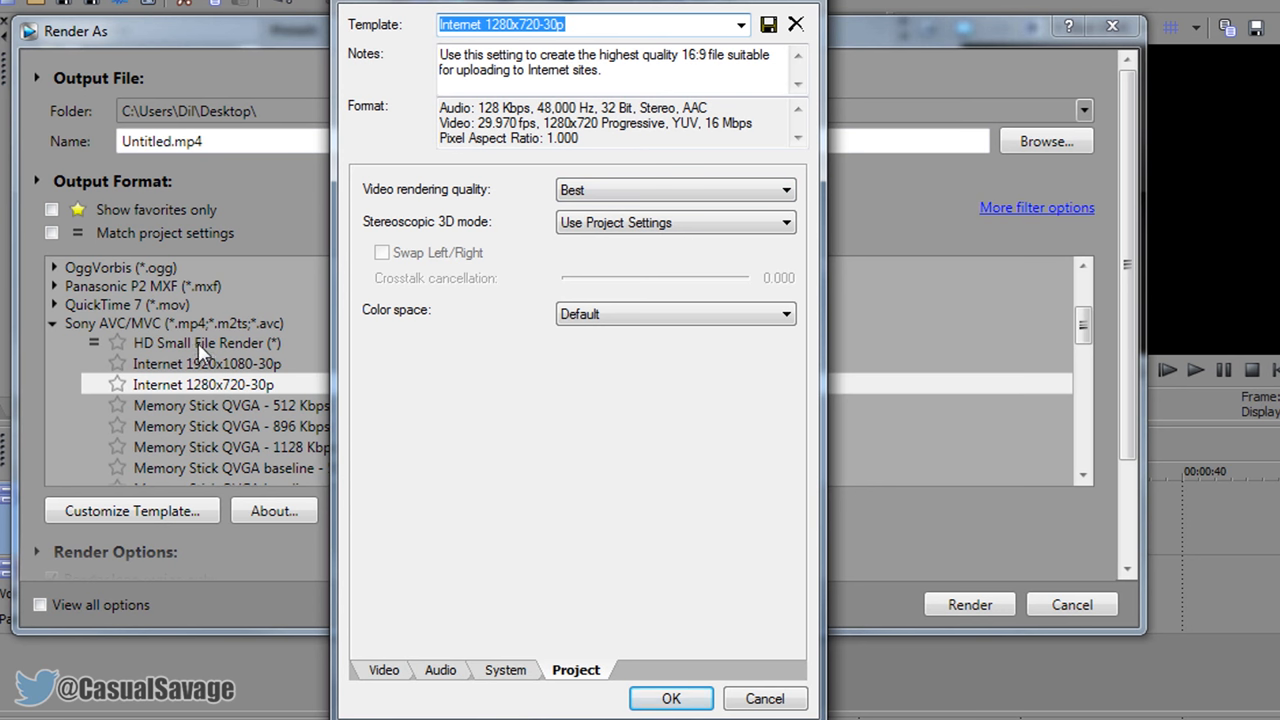
mouse_move(778, 22)
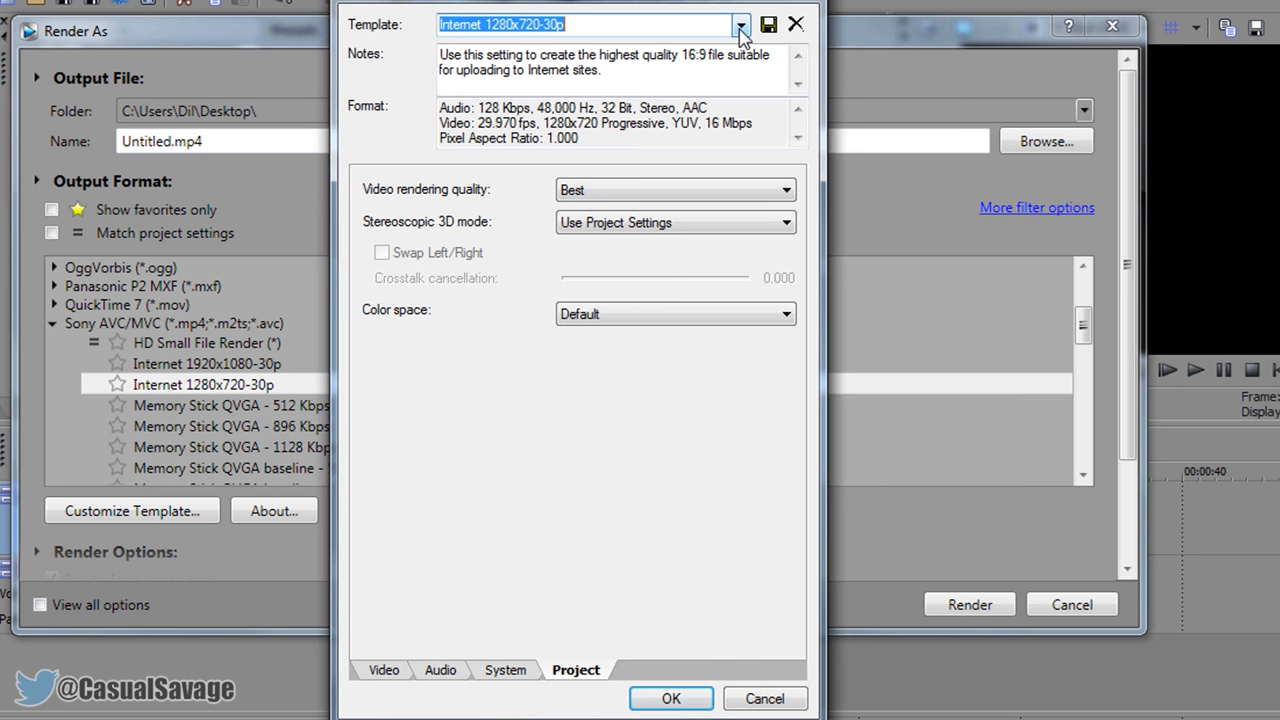
Step: Choose the saved HD Small File Render template for the render
click(740, 24)
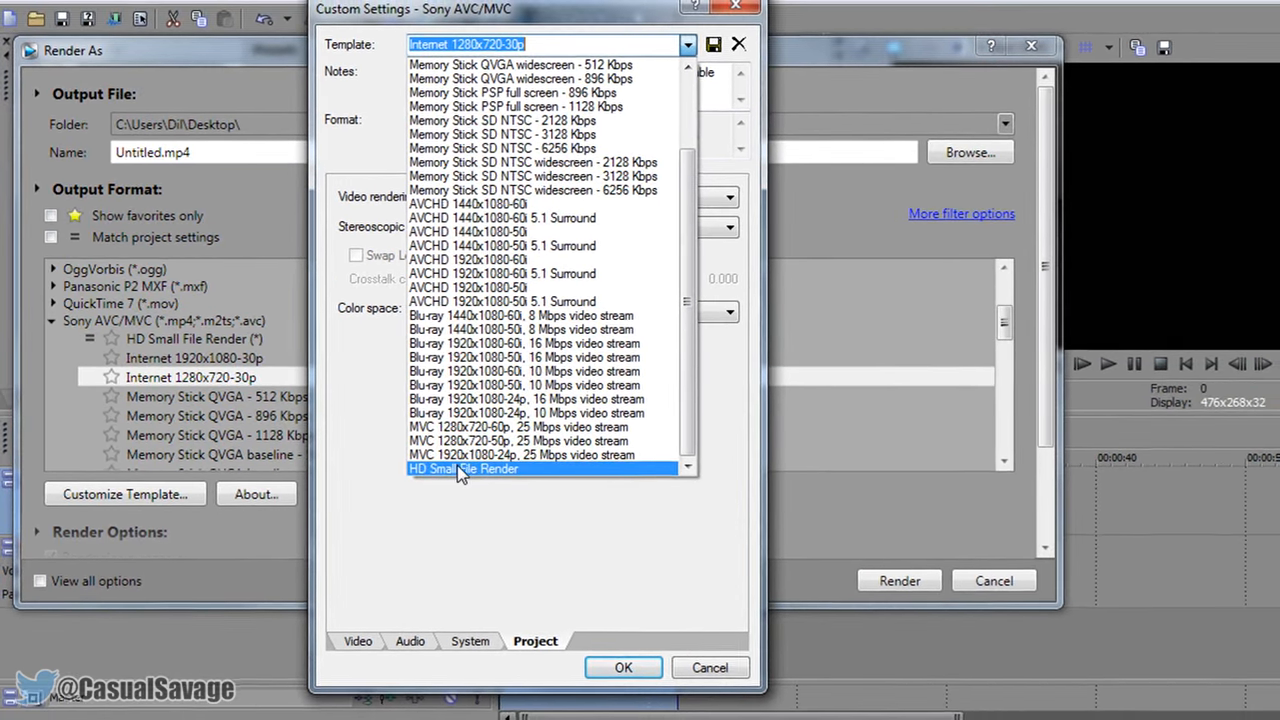
click(464, 468)
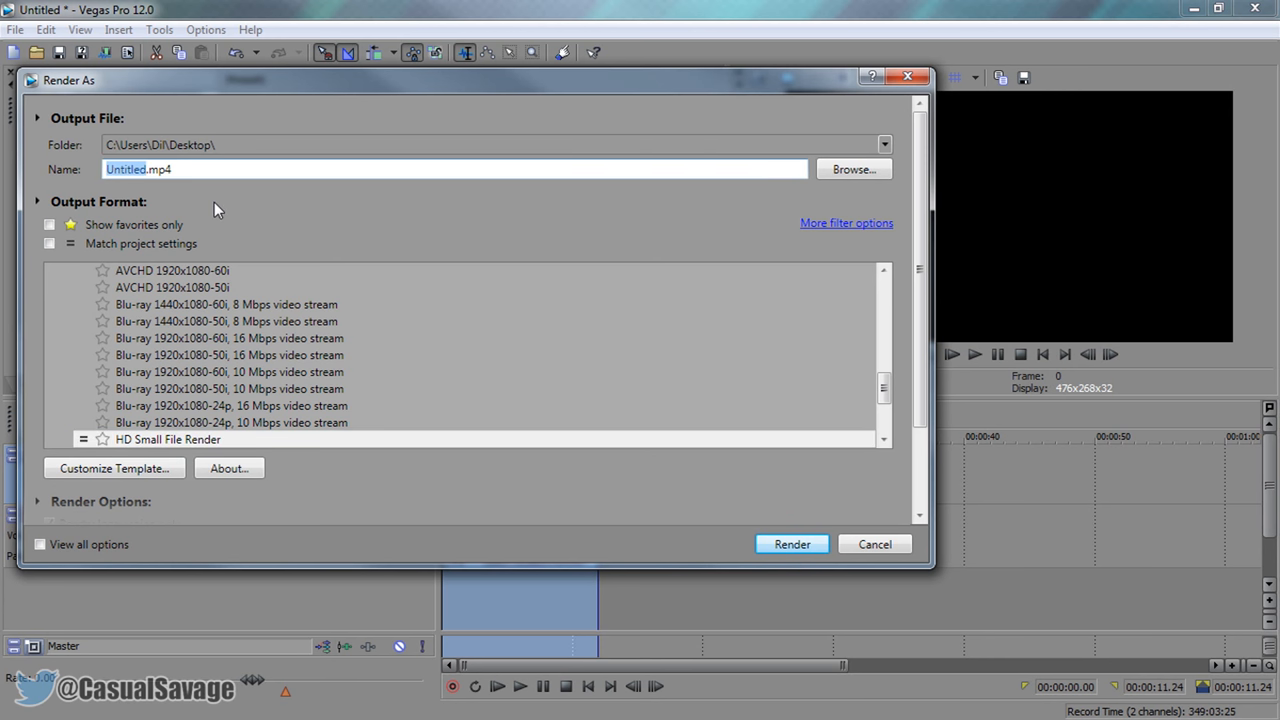
Step: Render the intro as Test1.mp4 on the Desktop and dismiss the completion notice
text(Test1.mp4)
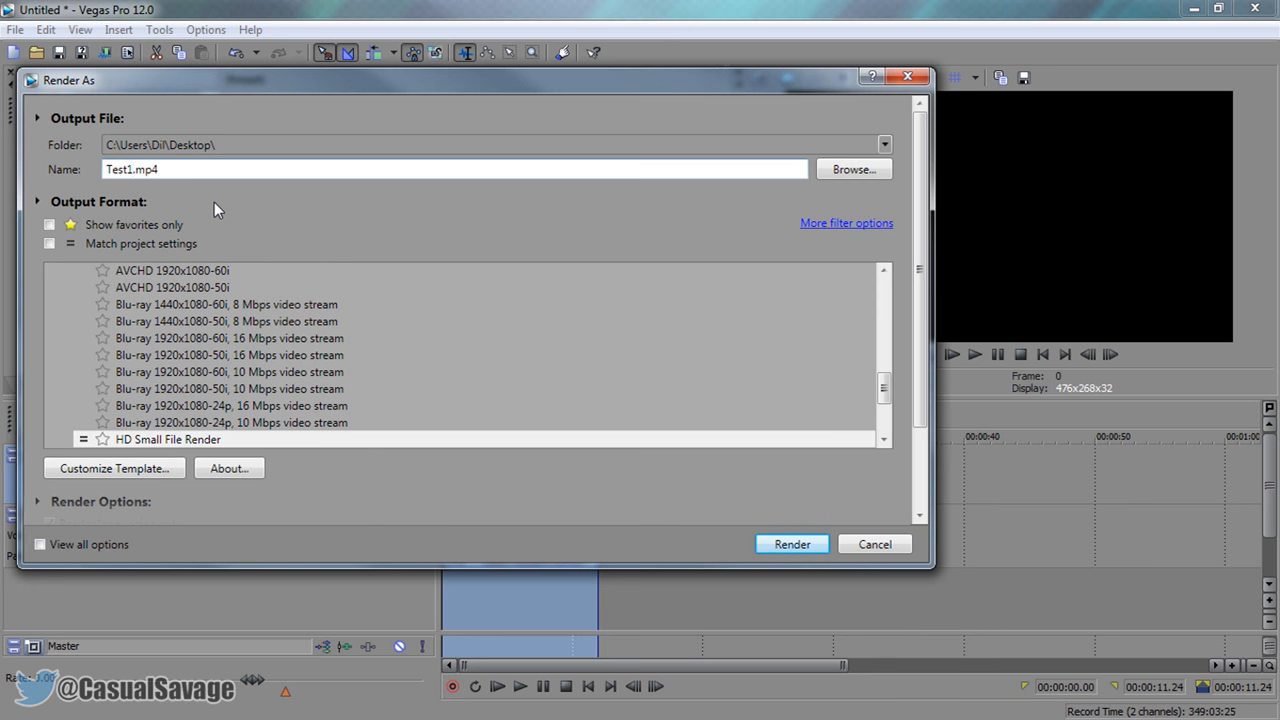
click(792, 544)
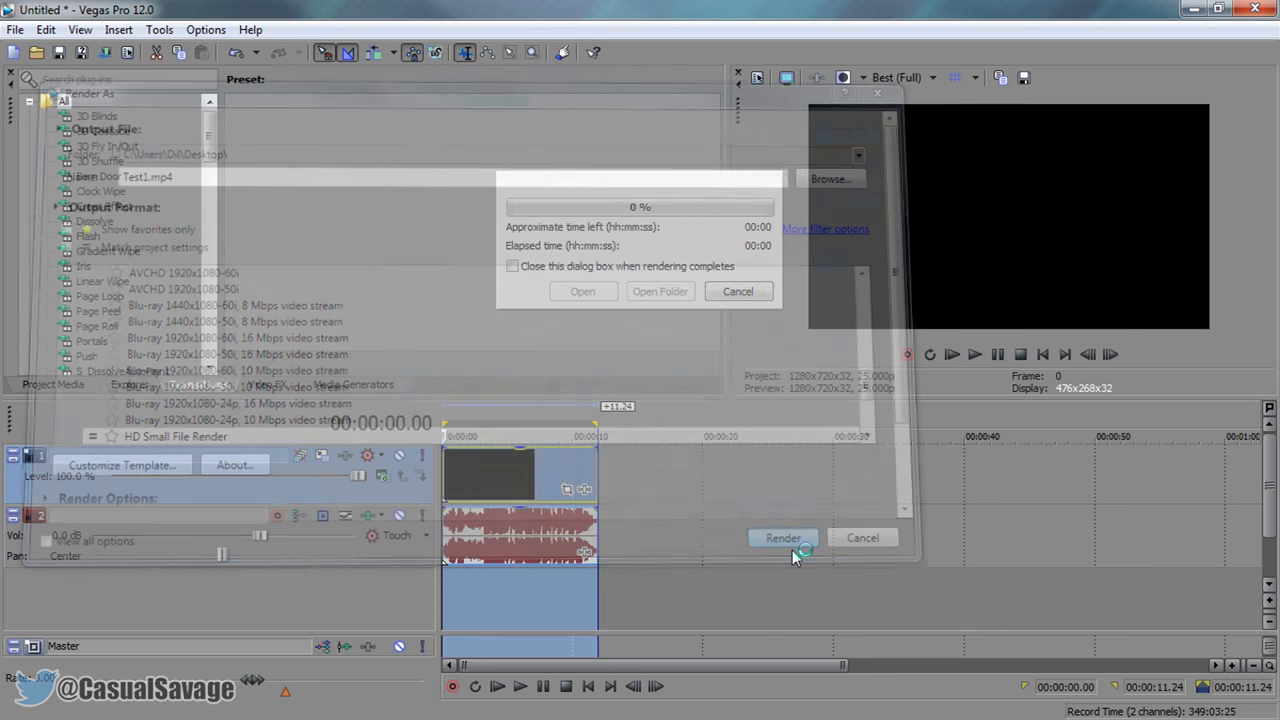
click(784, 538)
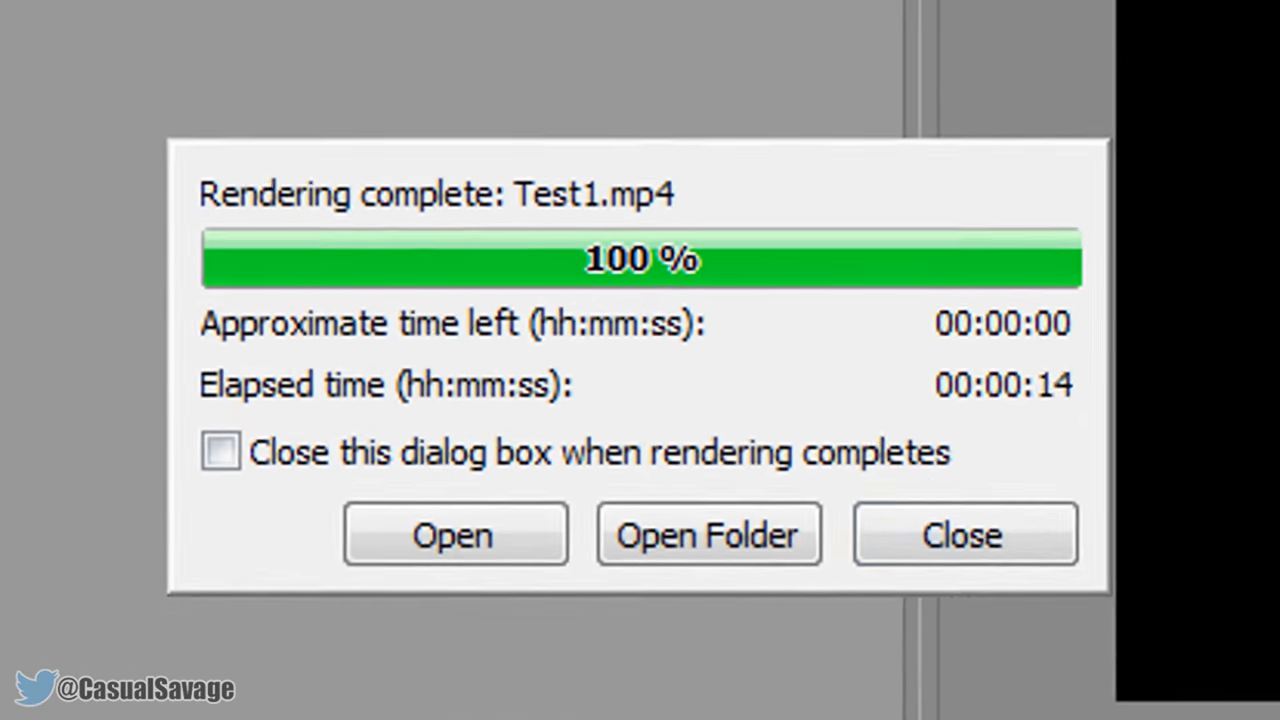
click(962, 532)
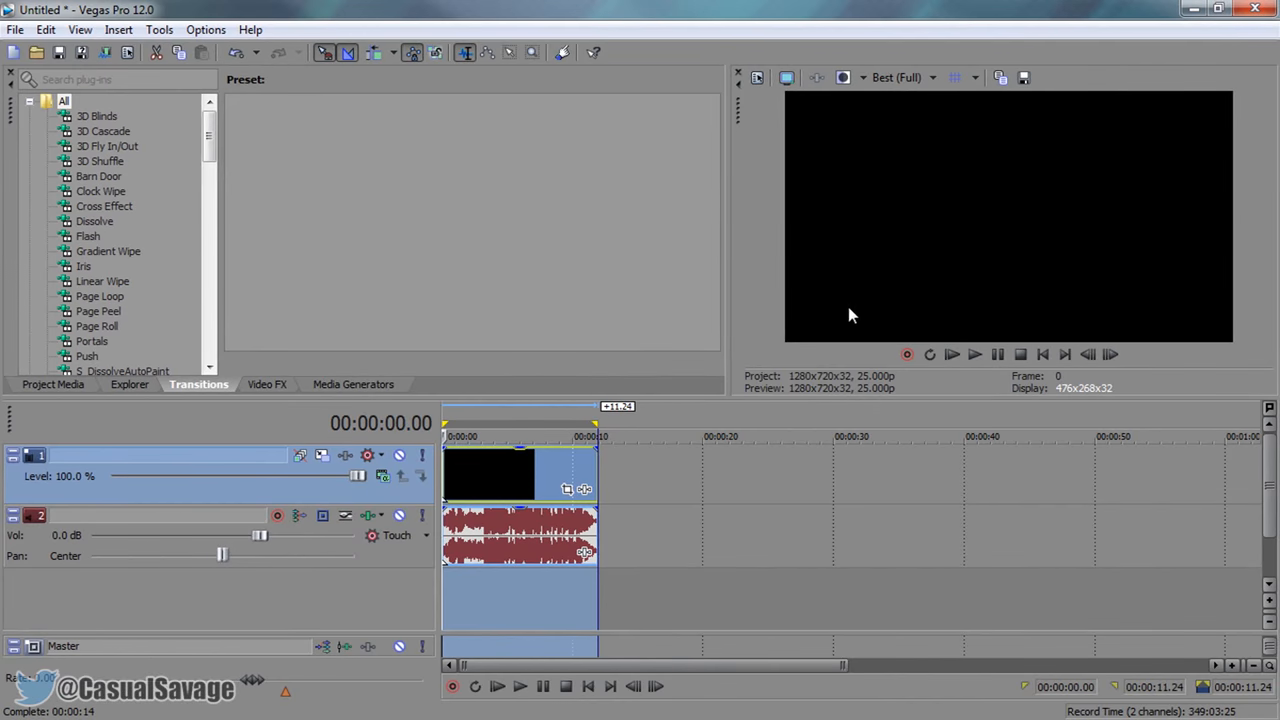
Step: Start a new Render As and select the 5 Mbps HD 720-25p WMV template
click(16, 30)
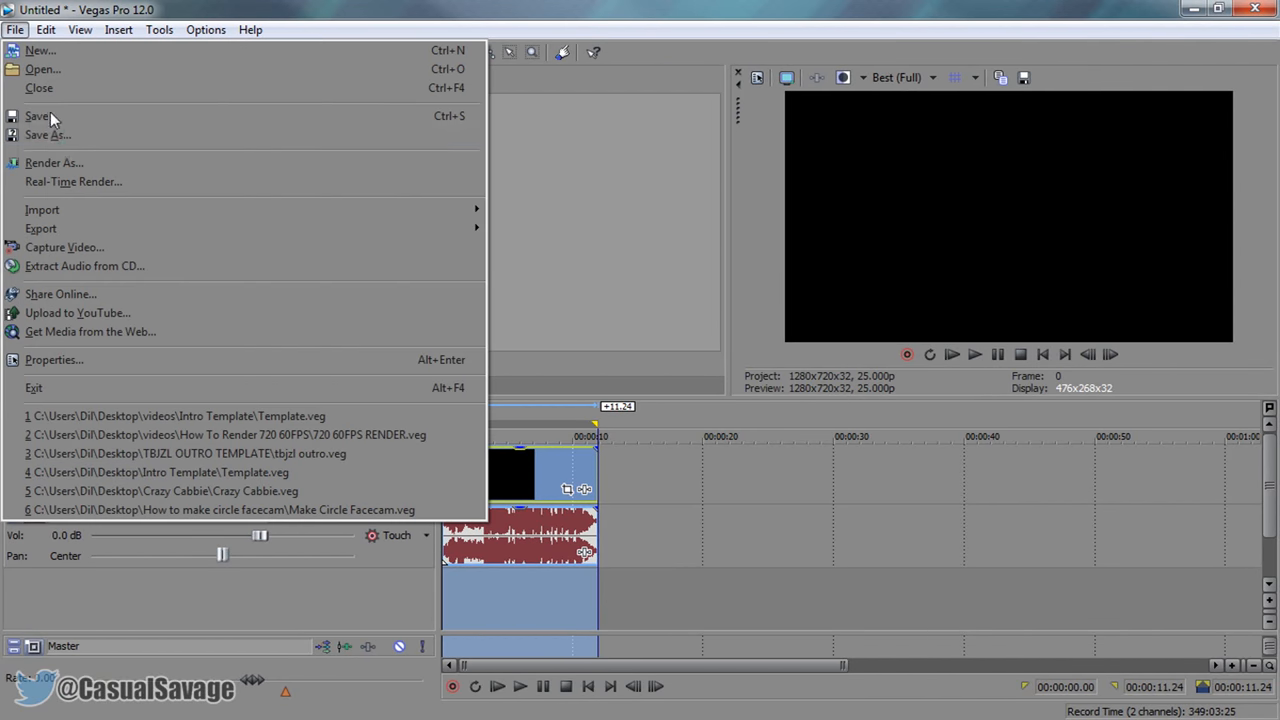
click(52, 162)
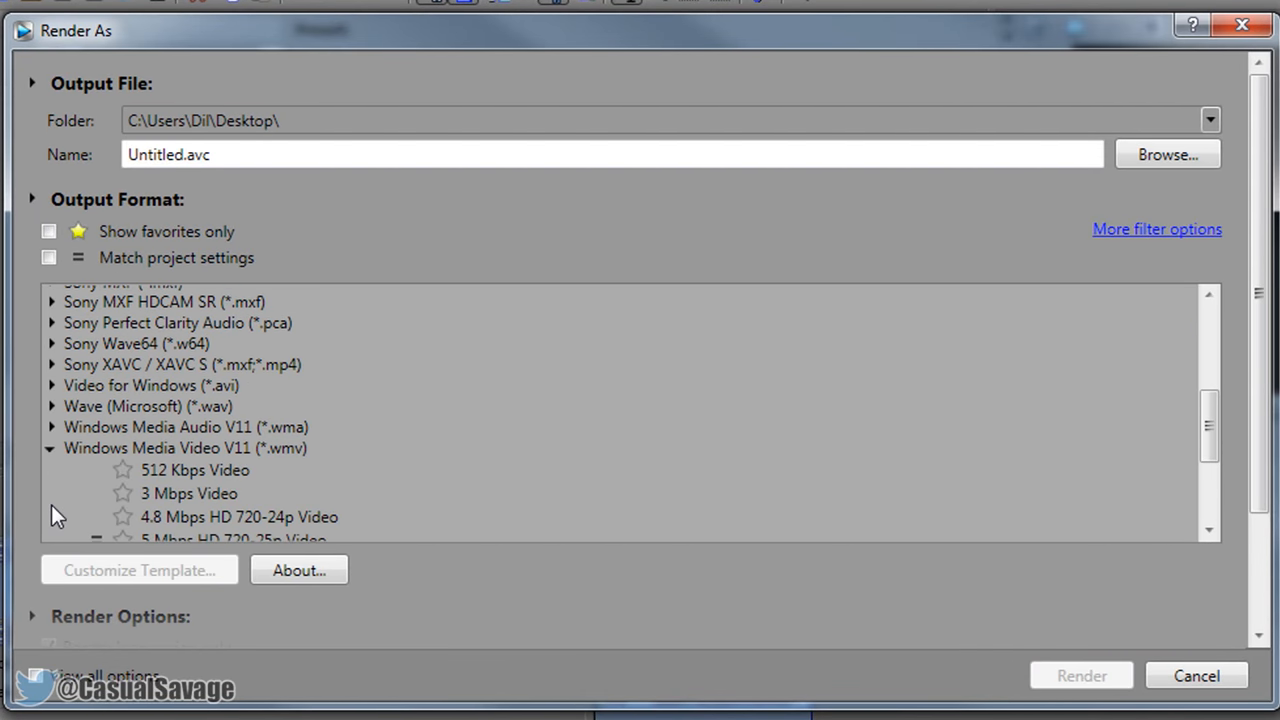
click(234, 414)
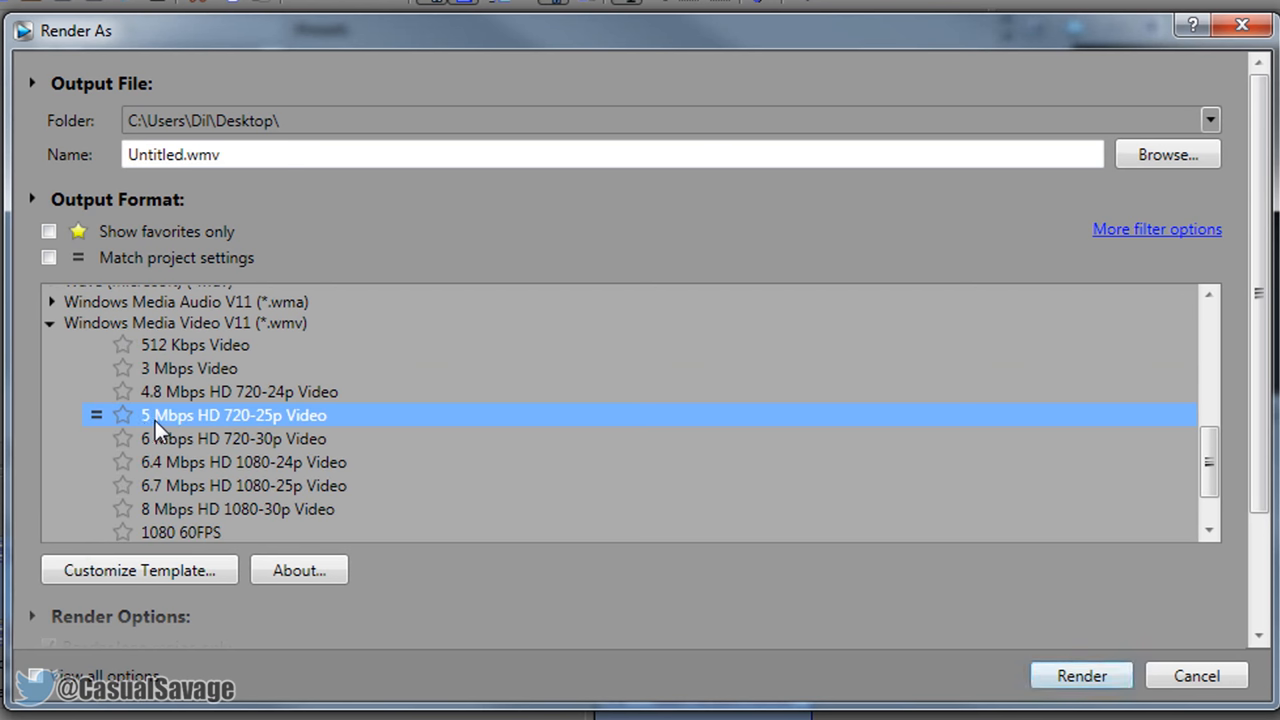
Step: Review the WMV template's video, bit rate, index and project quality settings and accept them
click(140, 570)
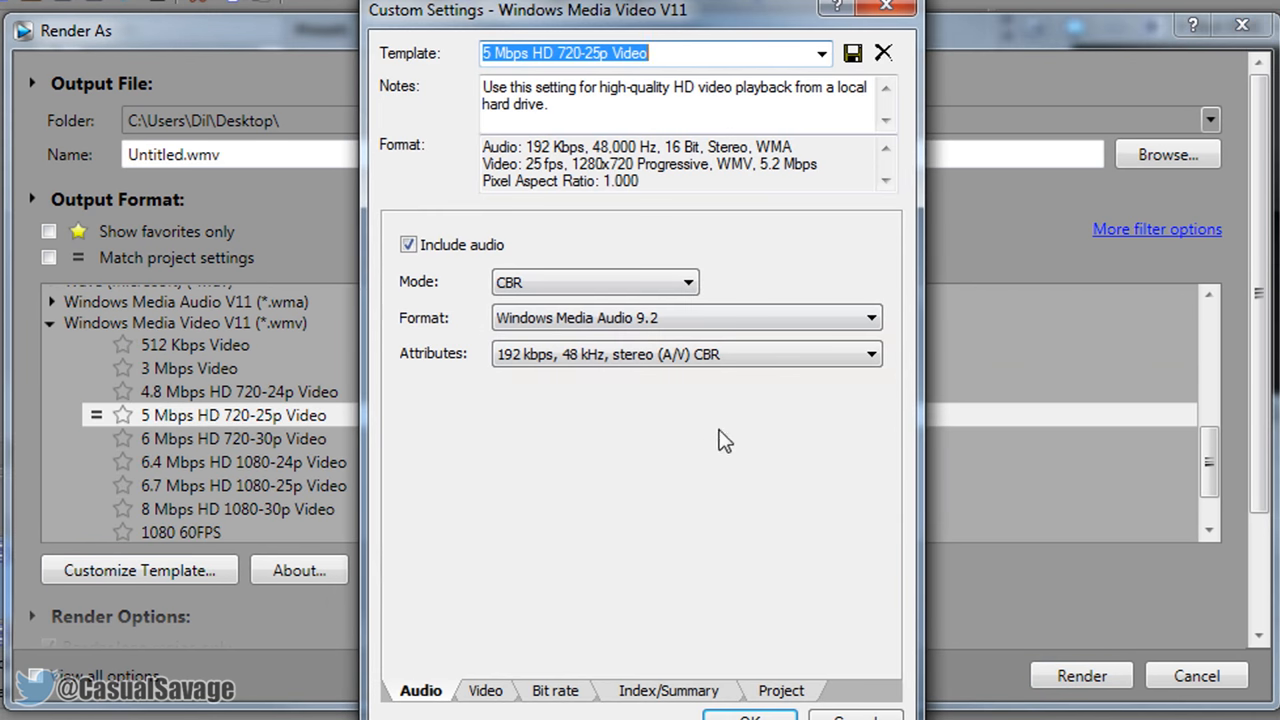
click(484, 690)
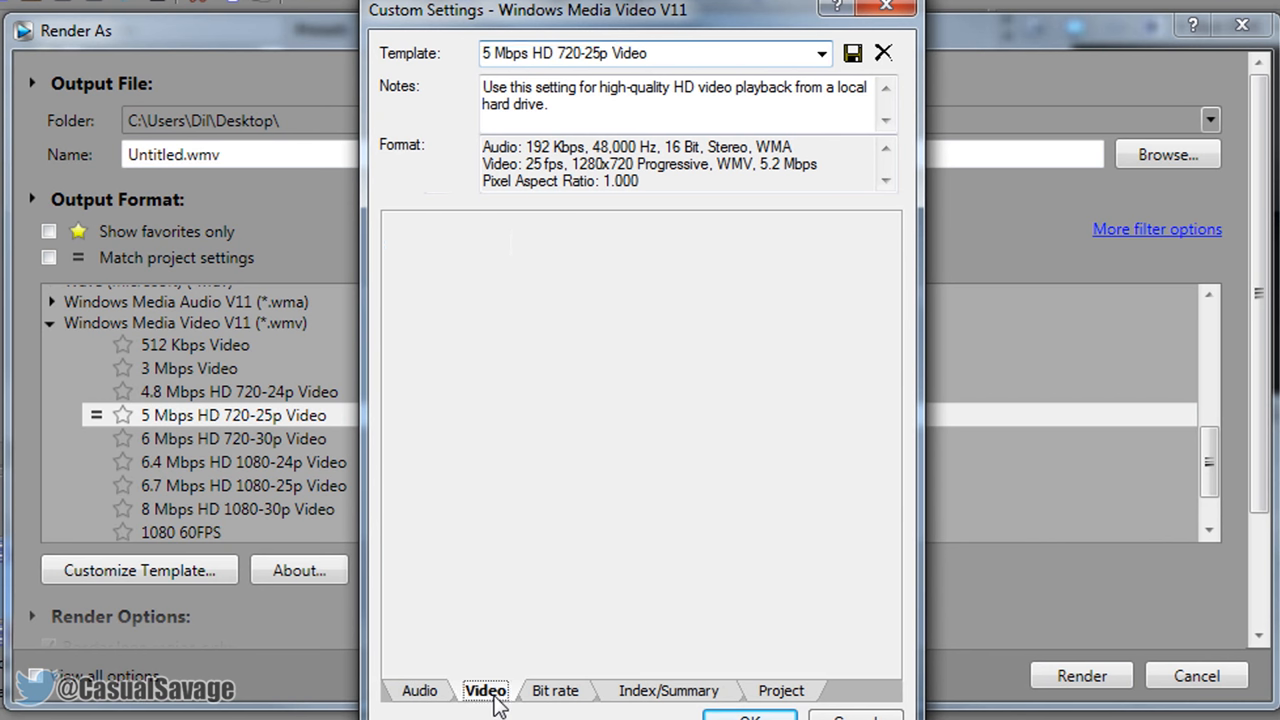
click(484, 690)
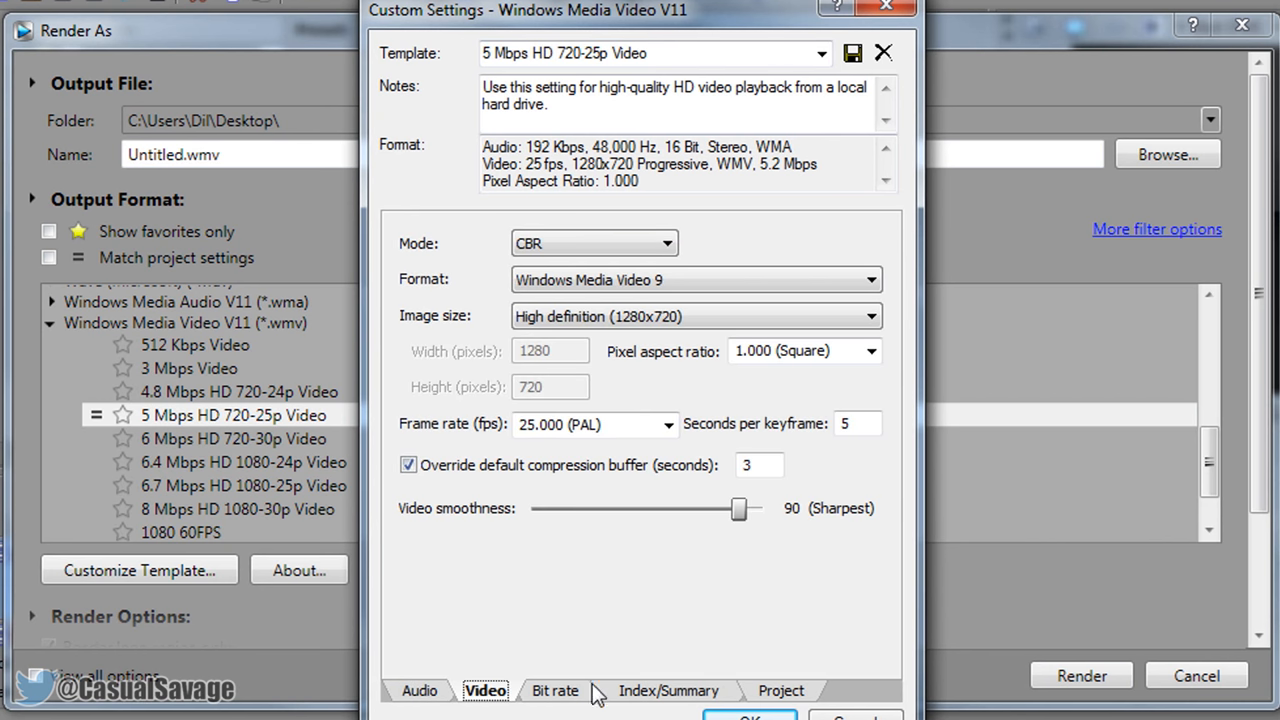
click(556, 690)
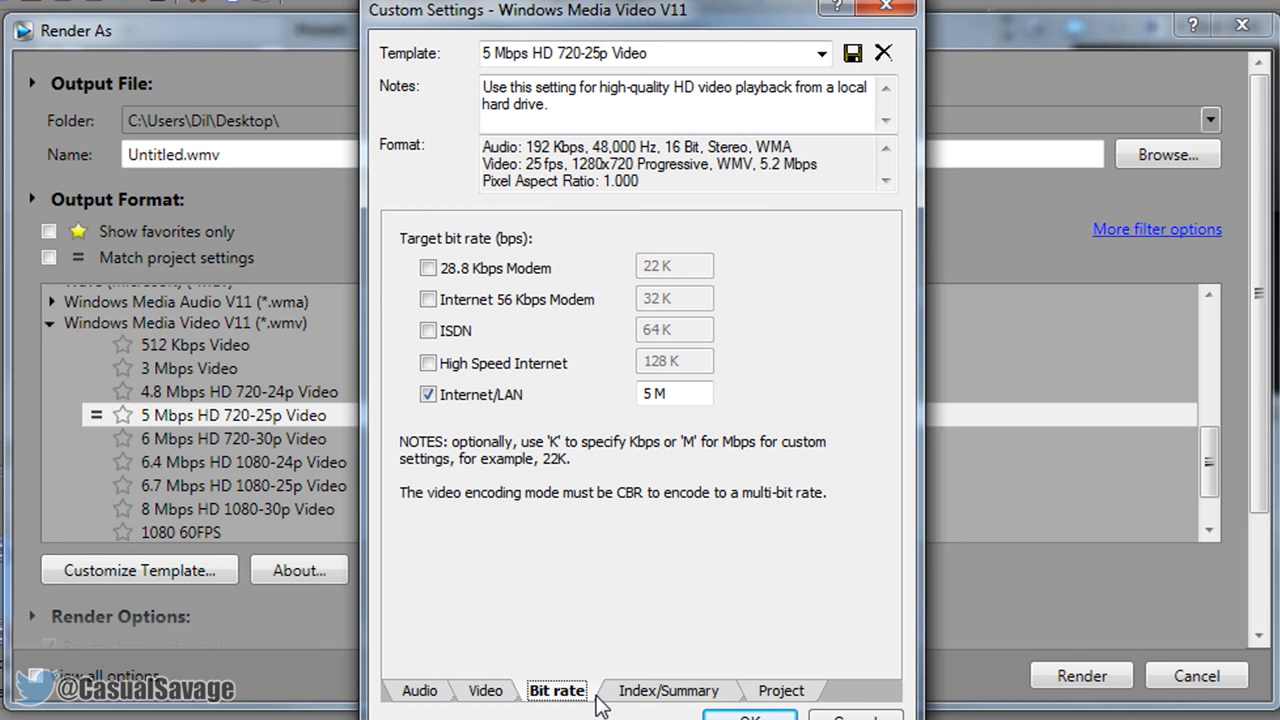
click(780, 690)
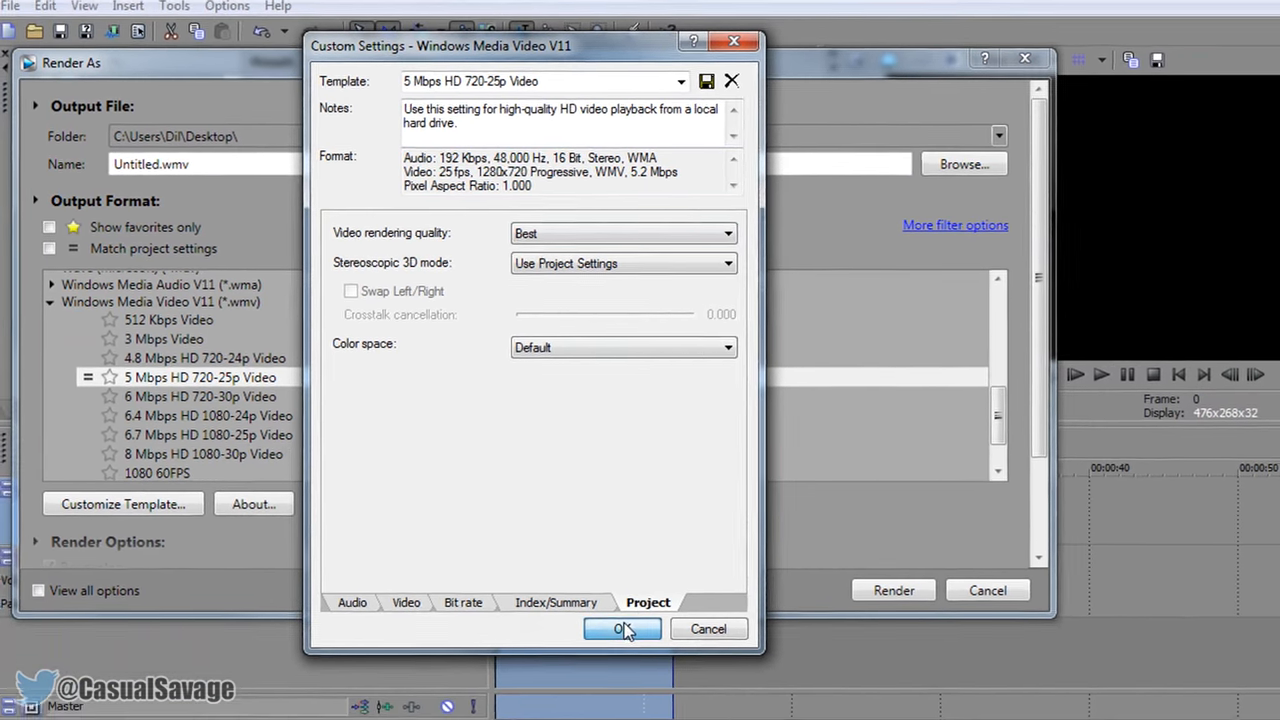
click(620, 628)
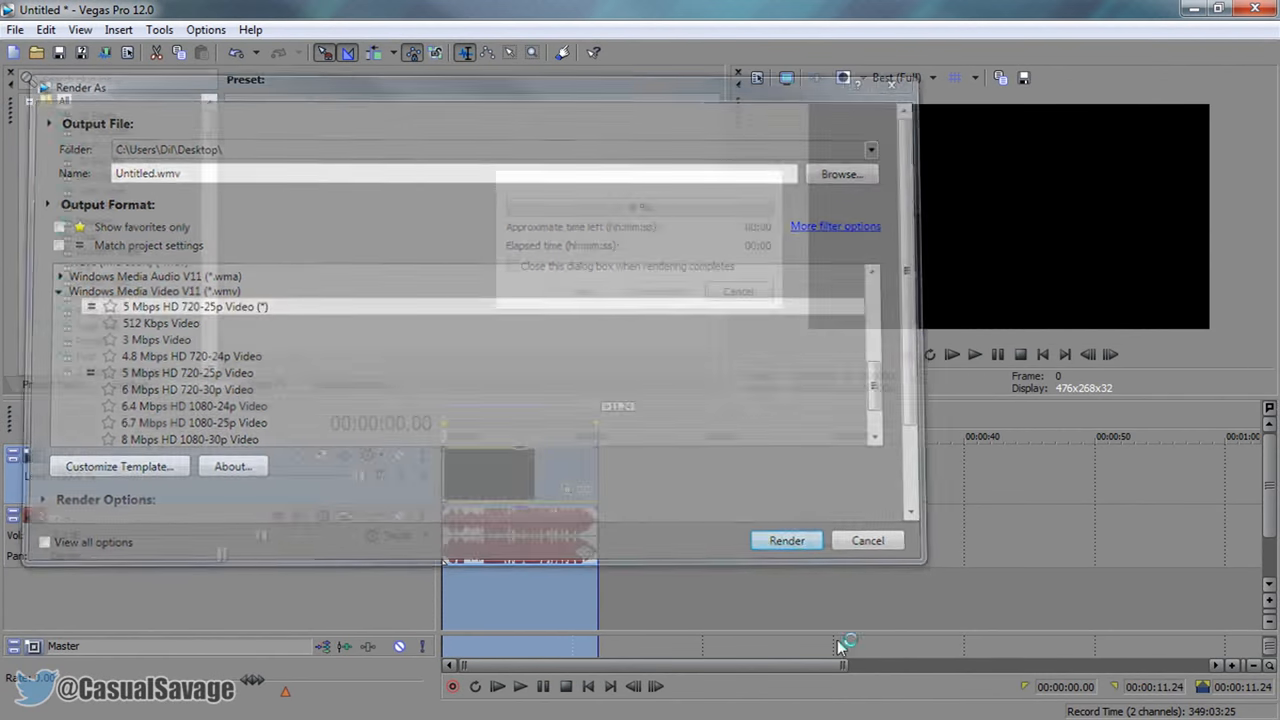
Step: Render Untitled.wmv and minimise Vegas to show both files on the Desktop
click(786, 540)
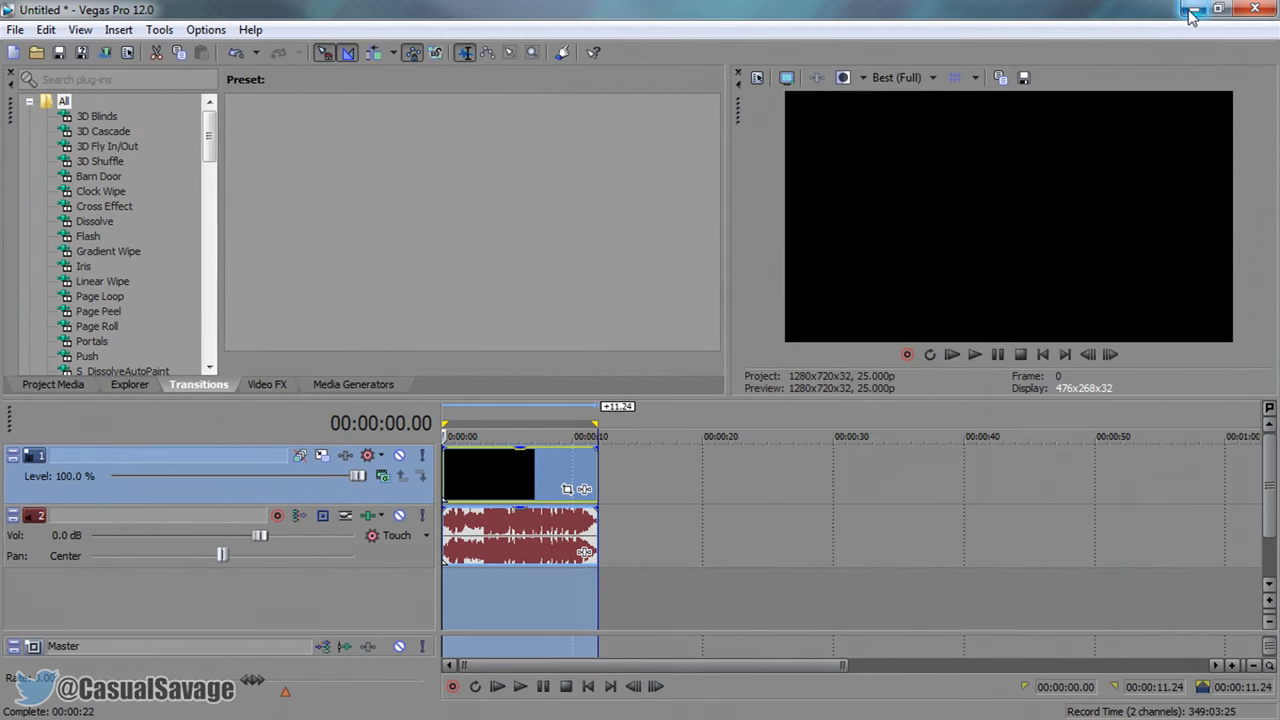
click(1218, 8)
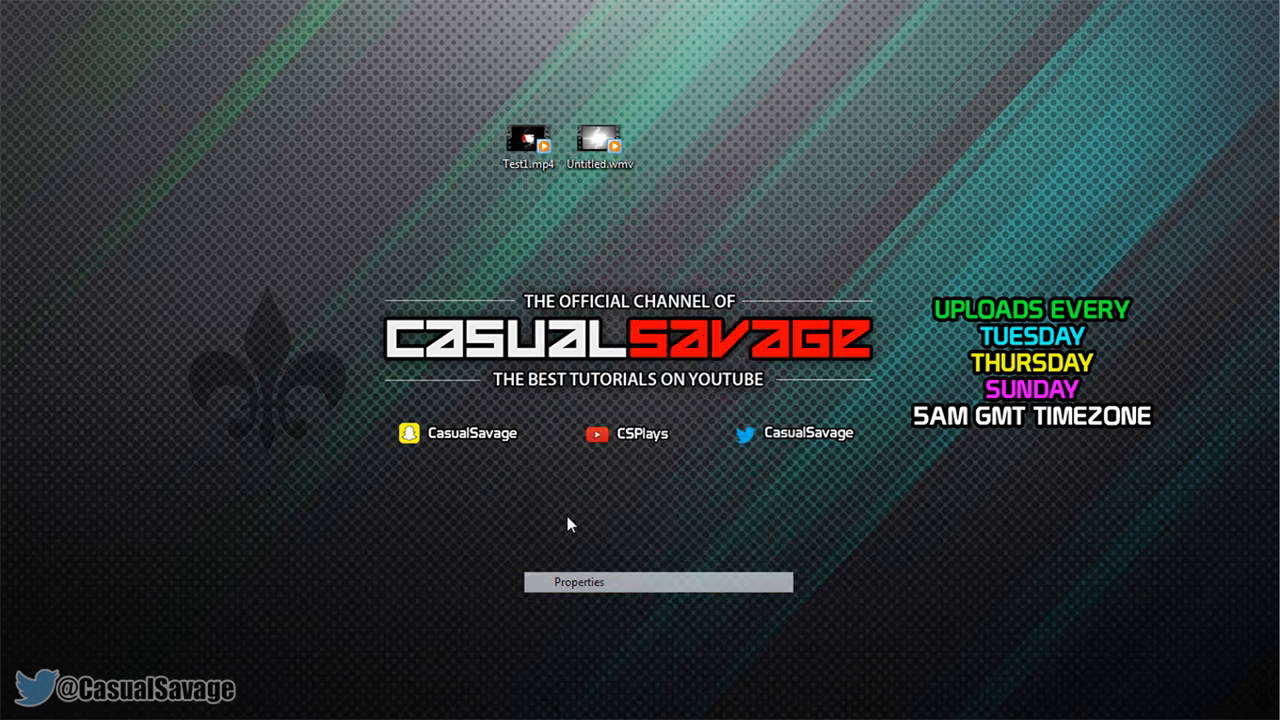
click(578, 580)
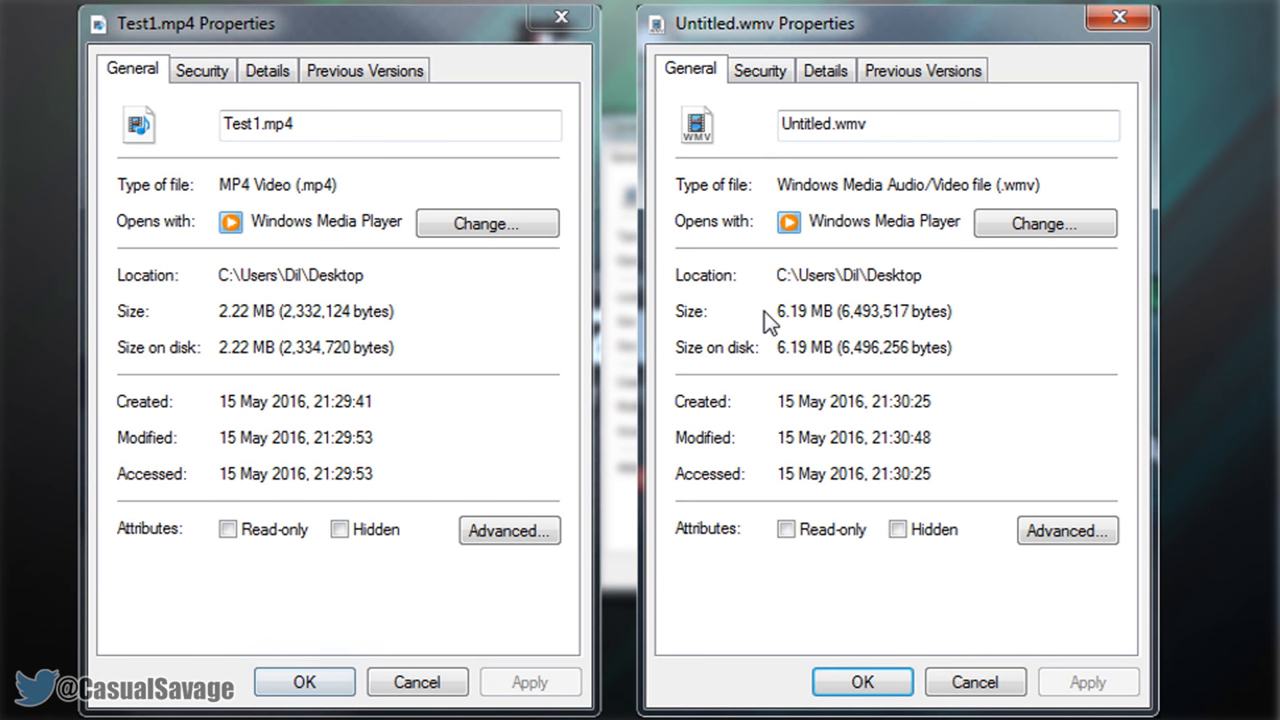
mouse_move(858, 312)
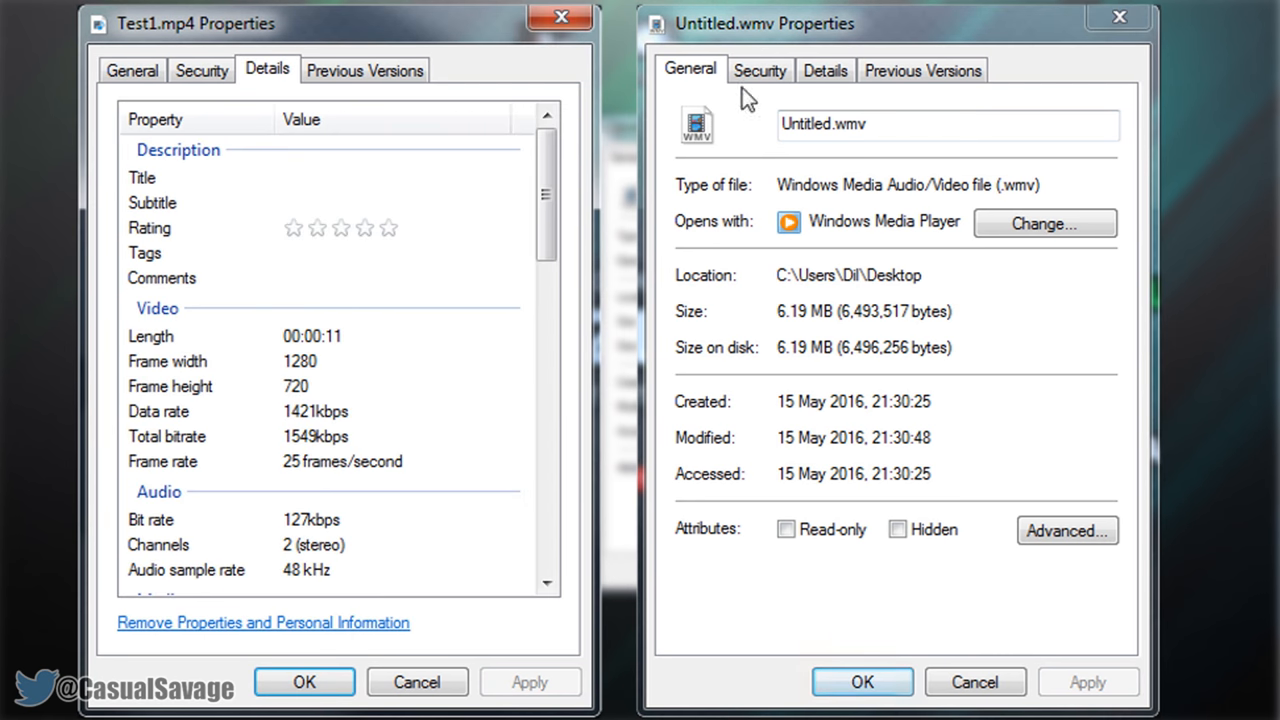
click(824, 70)
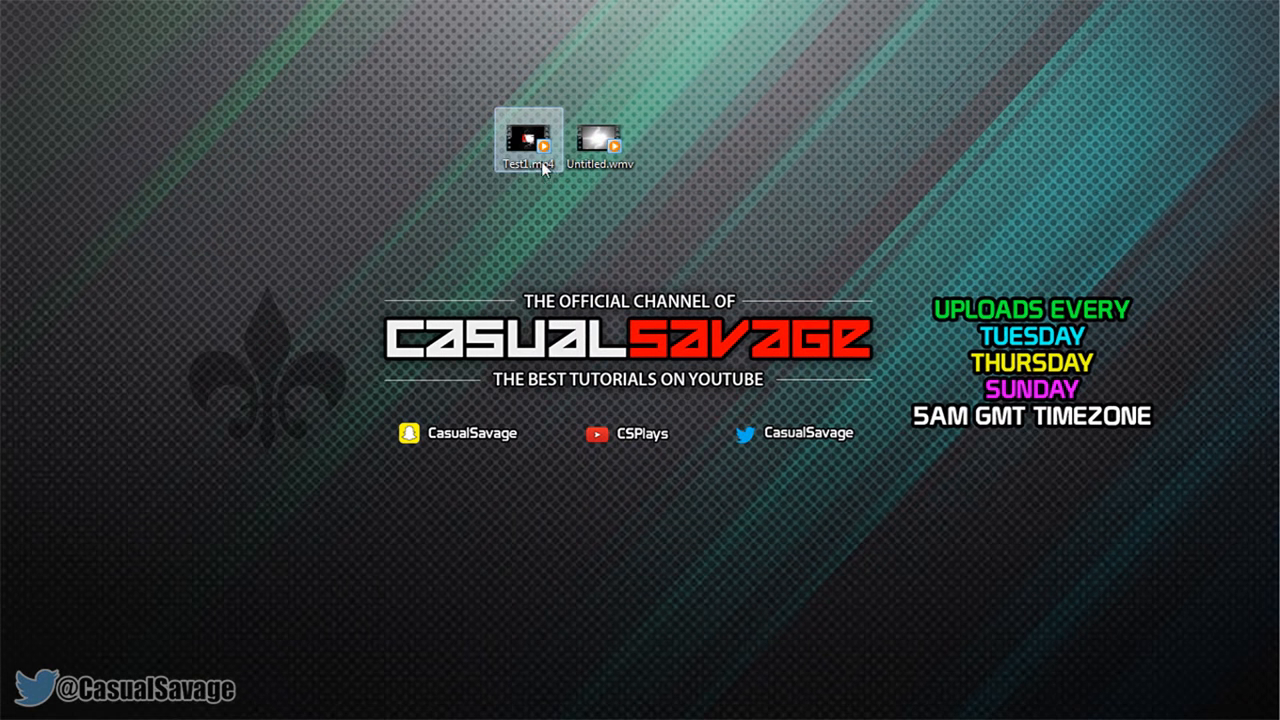
double_click(528, 138)
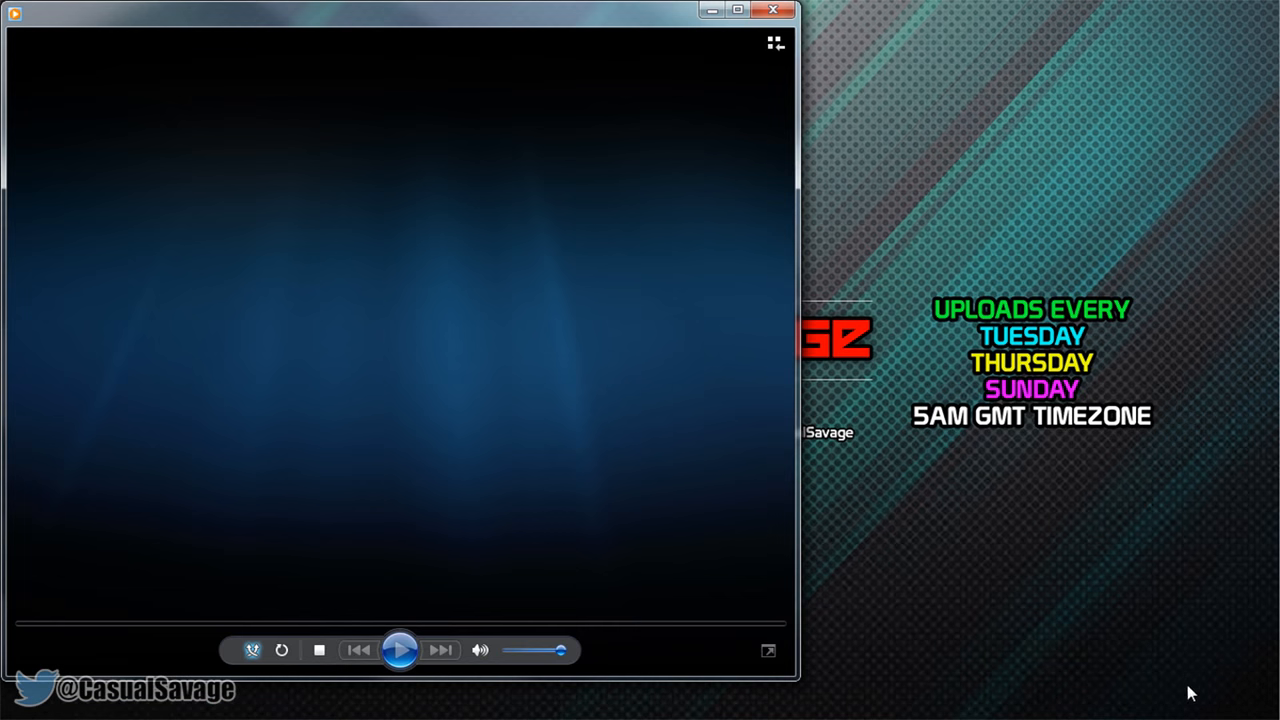
click(400, 650)
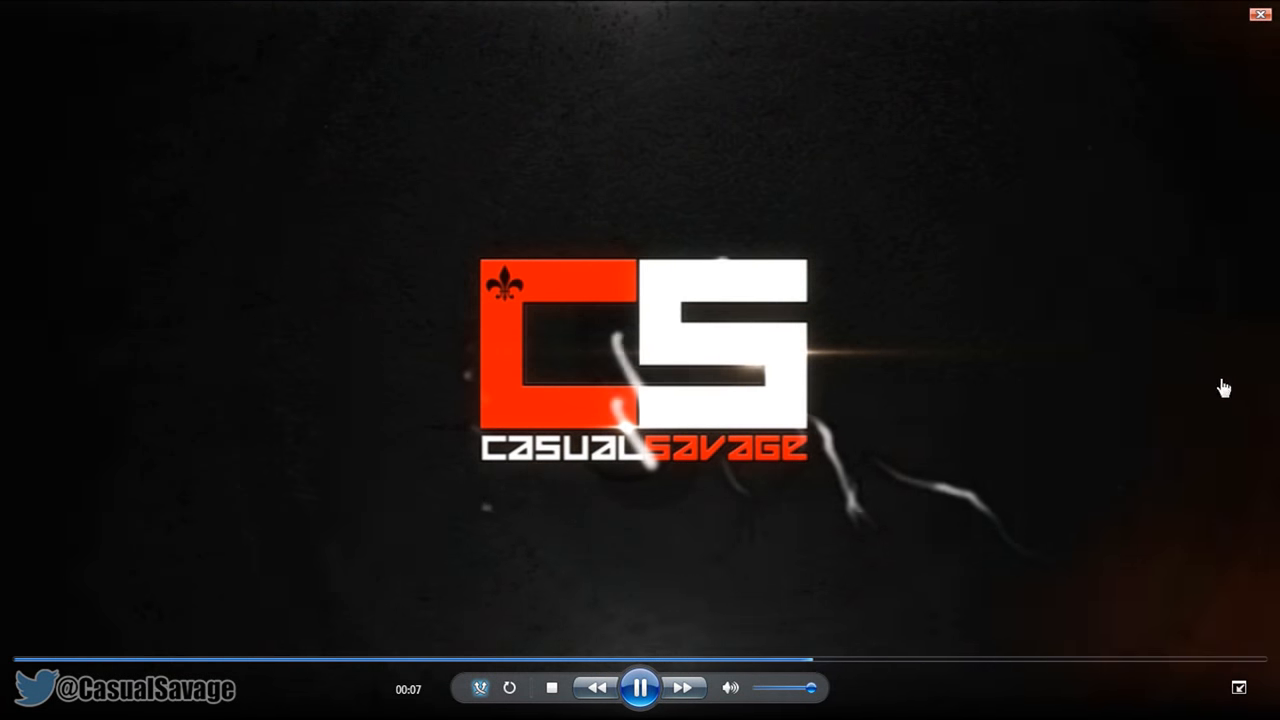
click(1260, 14)
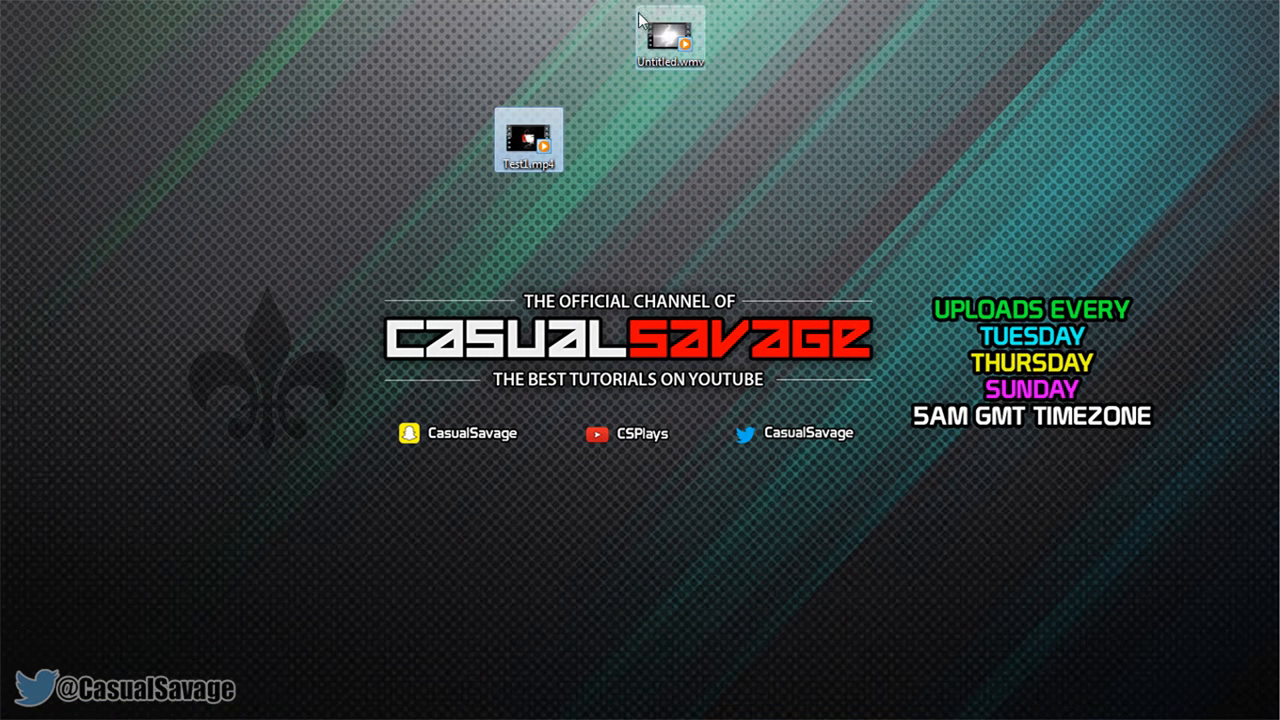